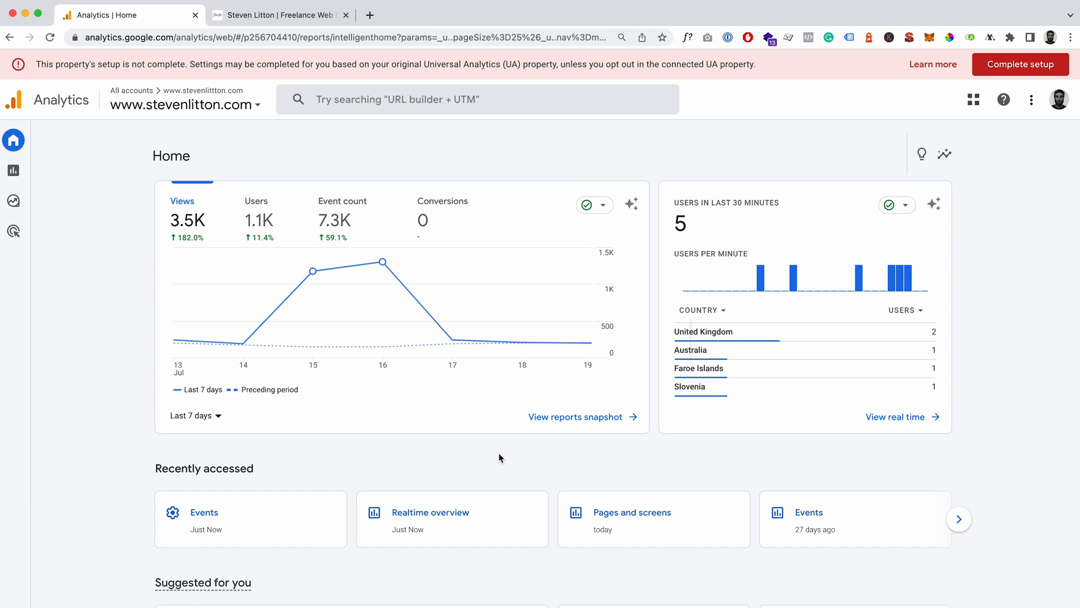
mouse_move(488, 458)
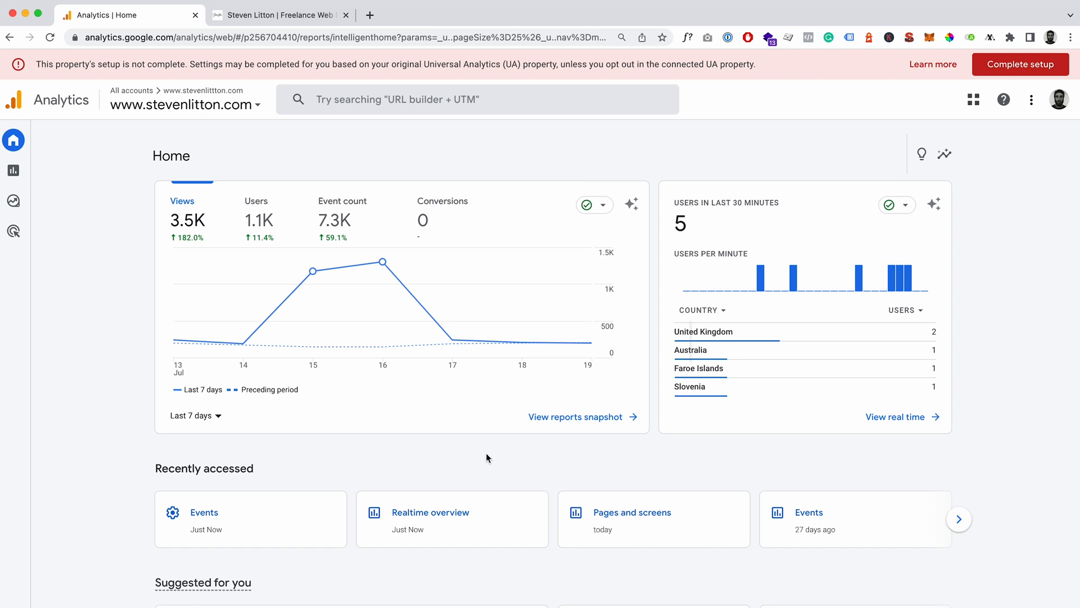
mouse_move(45, 594)
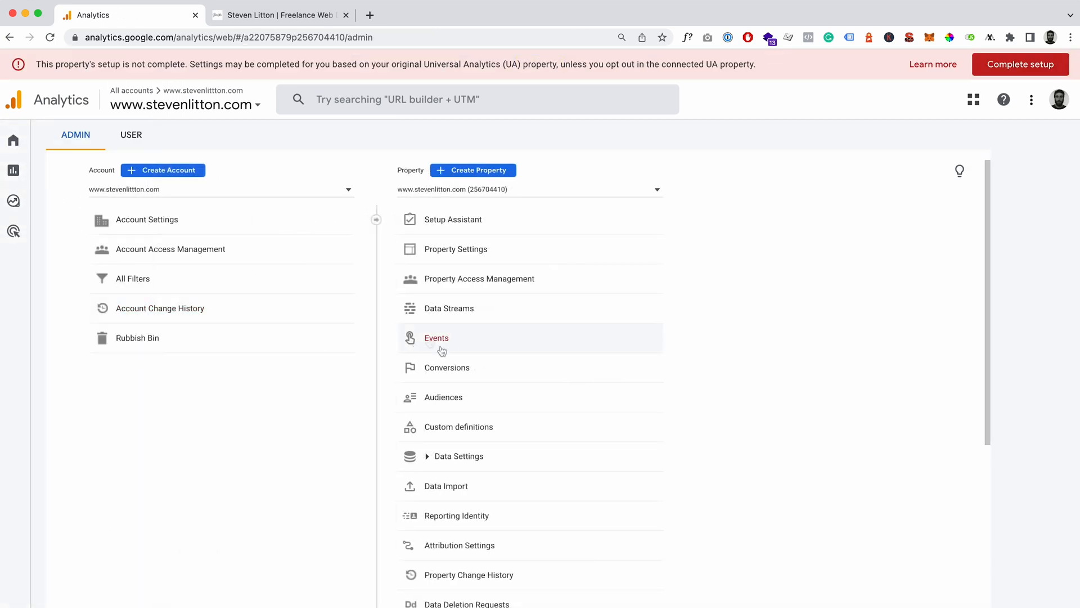
mouse_move(446, 367)
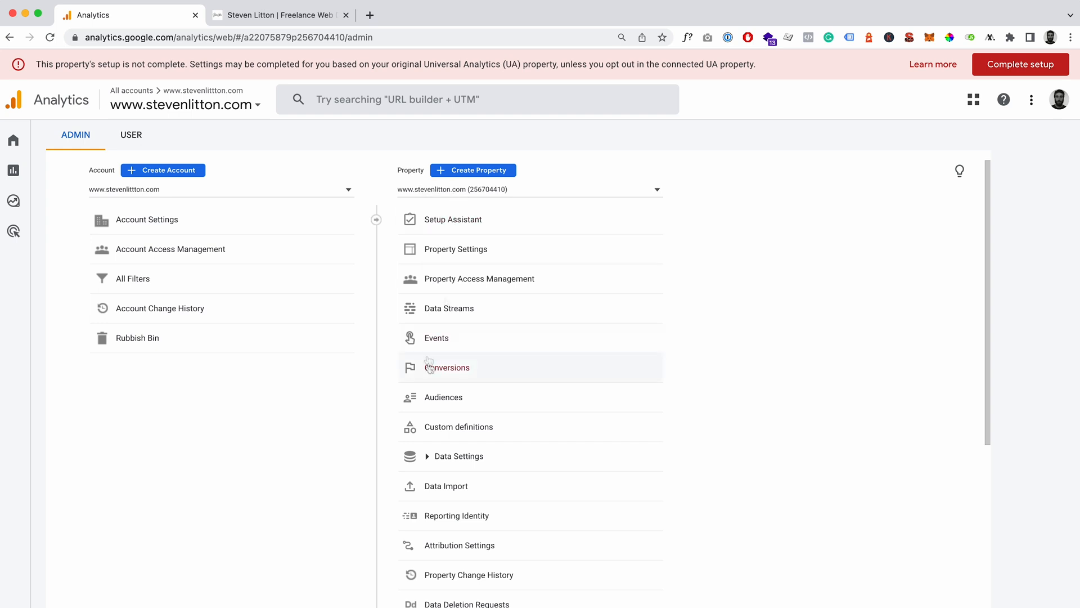
Open the property's Events page listing click, first_visit and page_view with their counts.
left_click(436, 337)
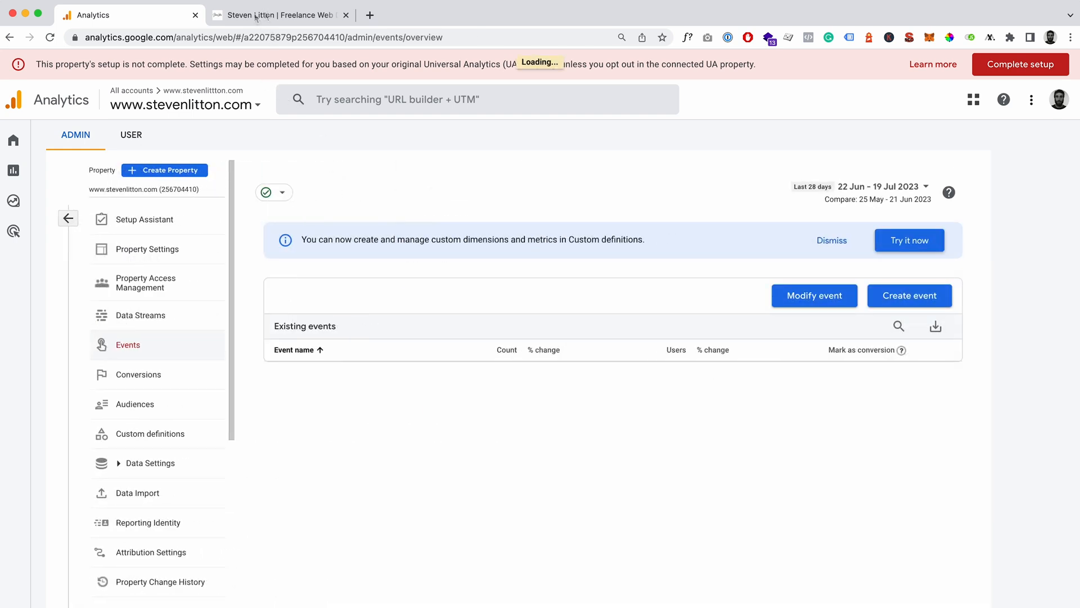
left_click(279, 15)
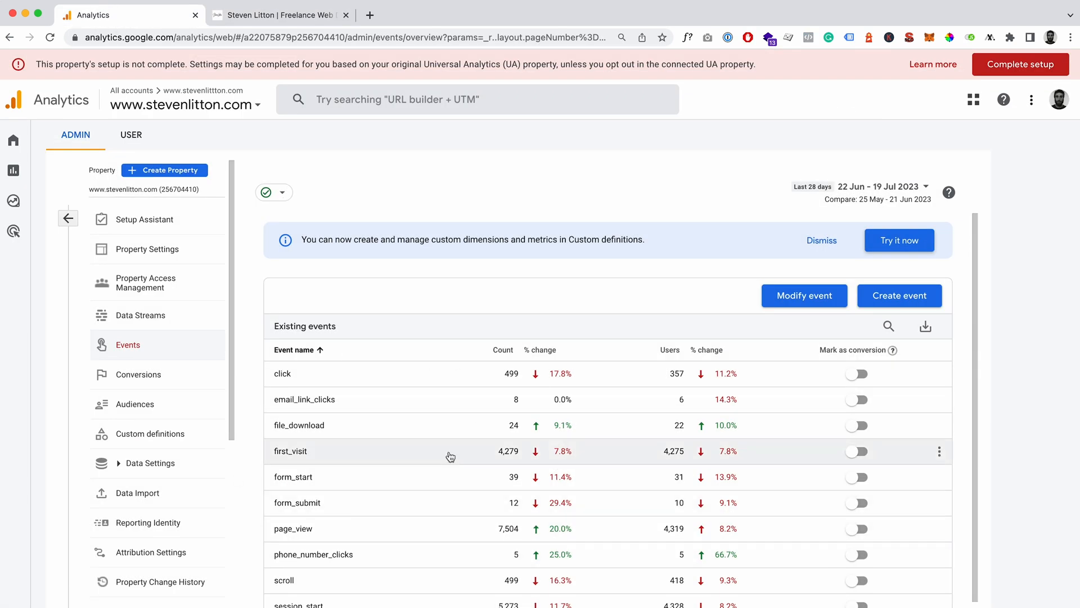
mouse_move(404, 559)
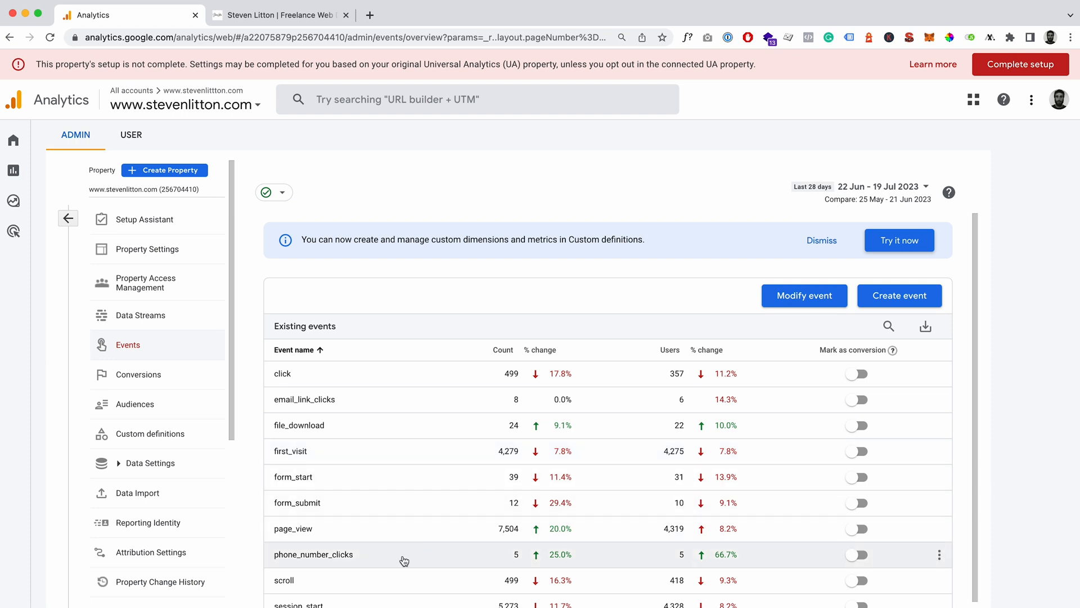
mouse_move(391, 560)
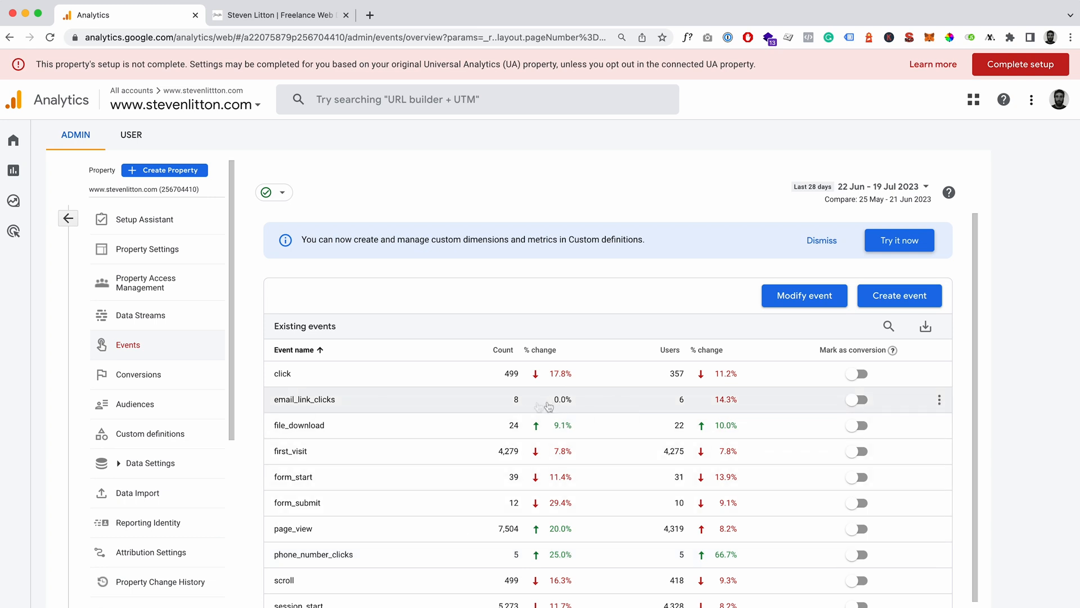
mouse_move(338, 410)
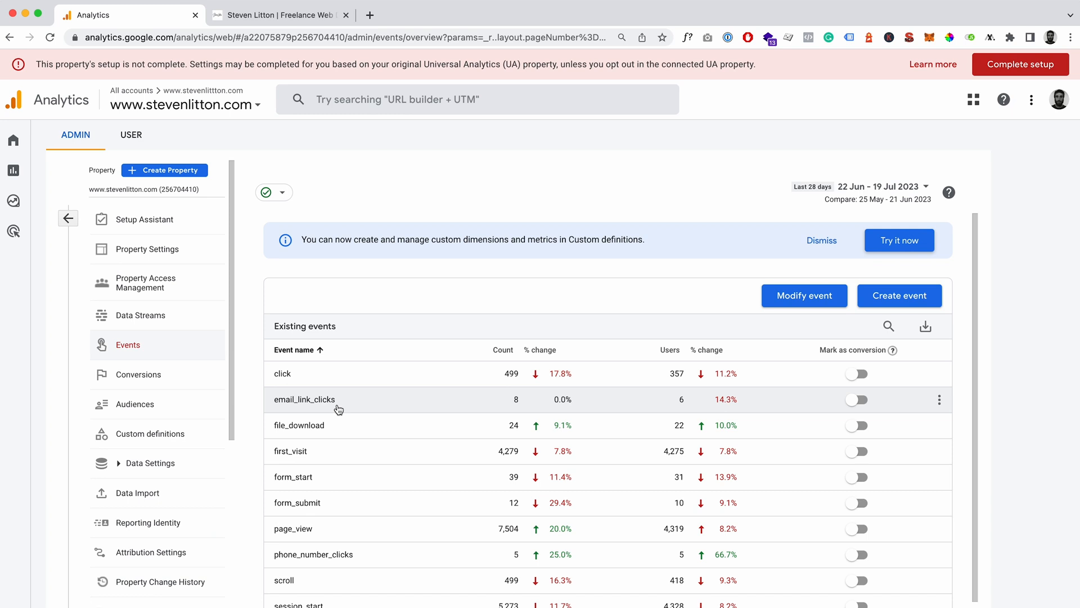
mouse_move(351, 425)
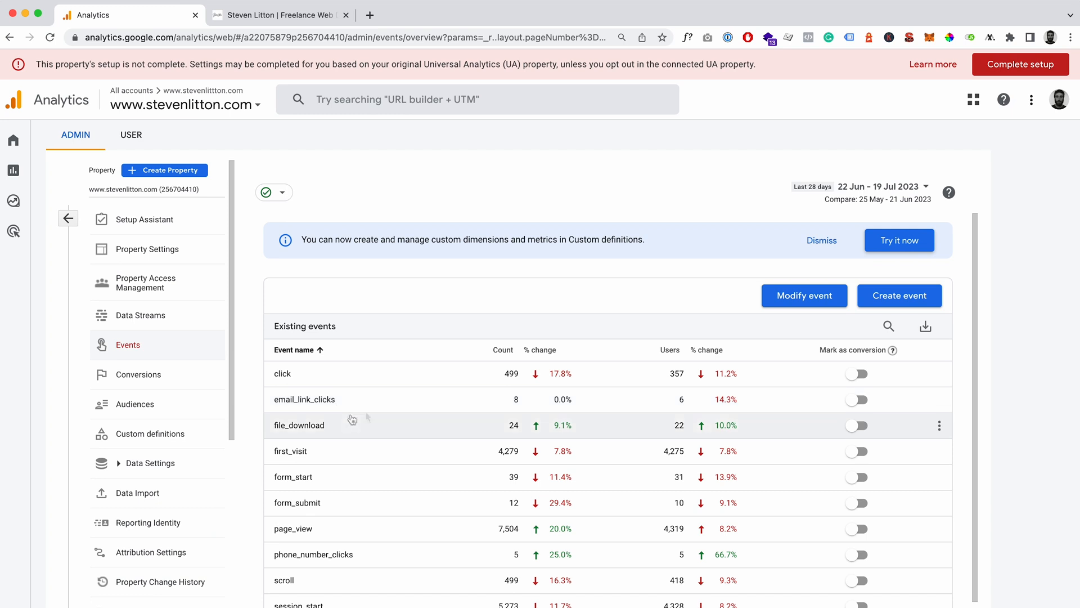
mouse_move(472, 405)
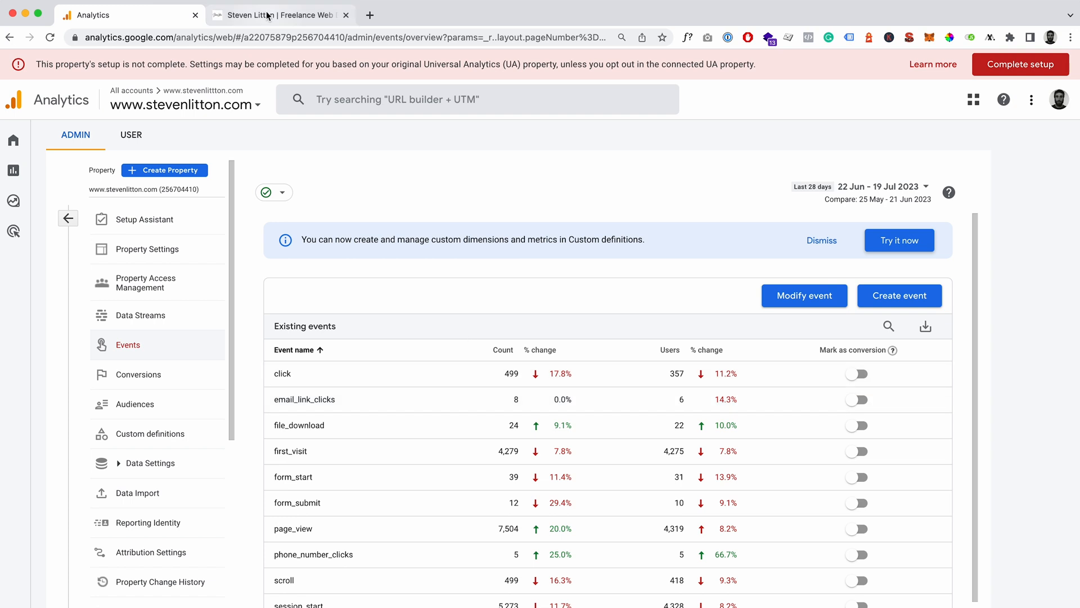
left_click(276, 15)
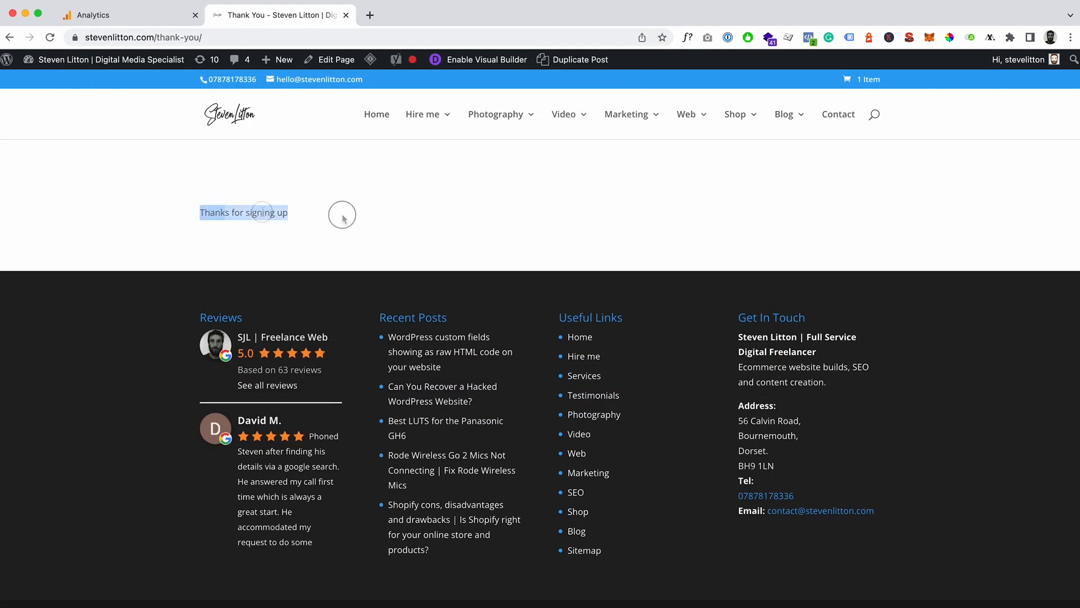
left_click(350, 214)
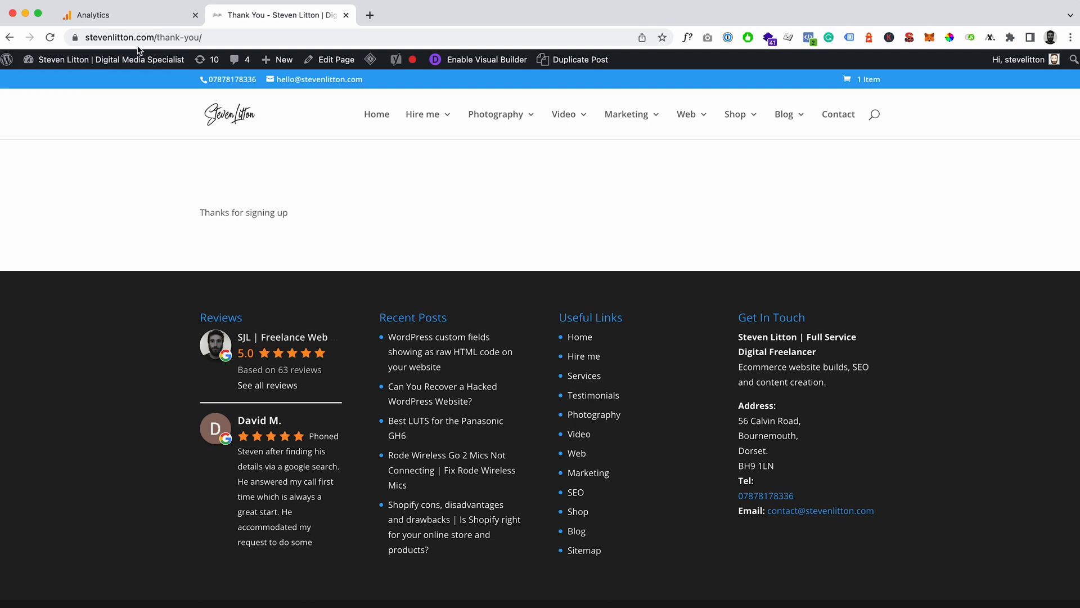
mouse_move(128, 14)
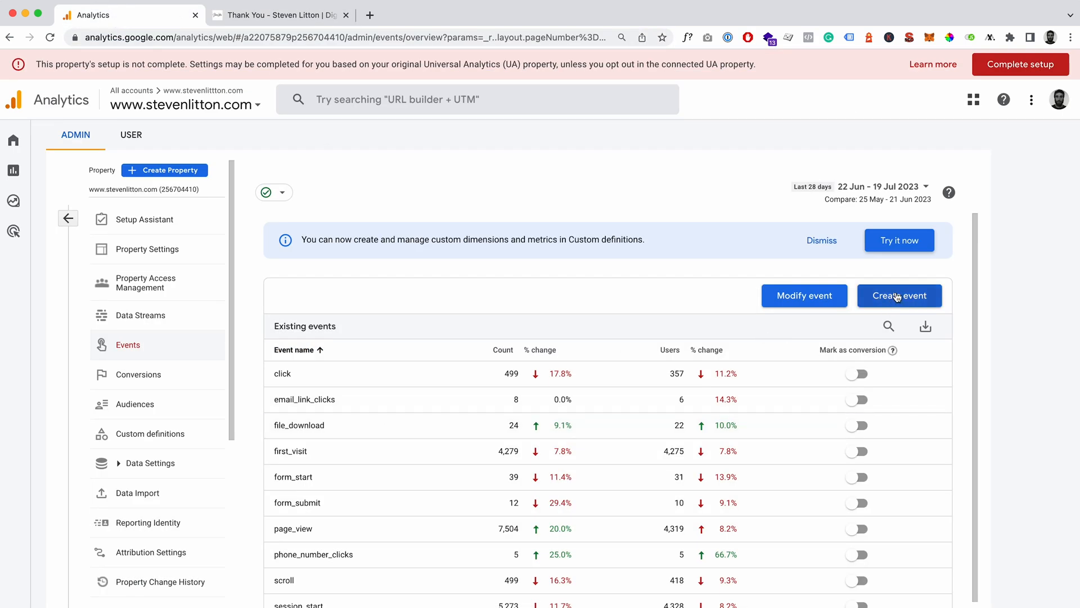
Create a new custom event and name it newsletter_sign_up.
left_click(899, 296)
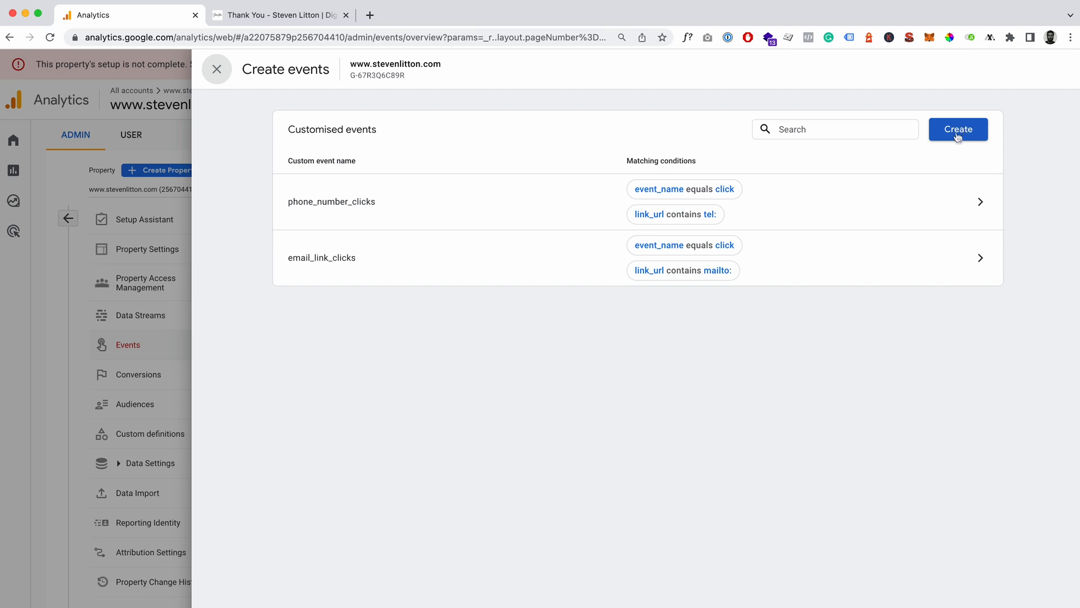
left_click(958, 129)
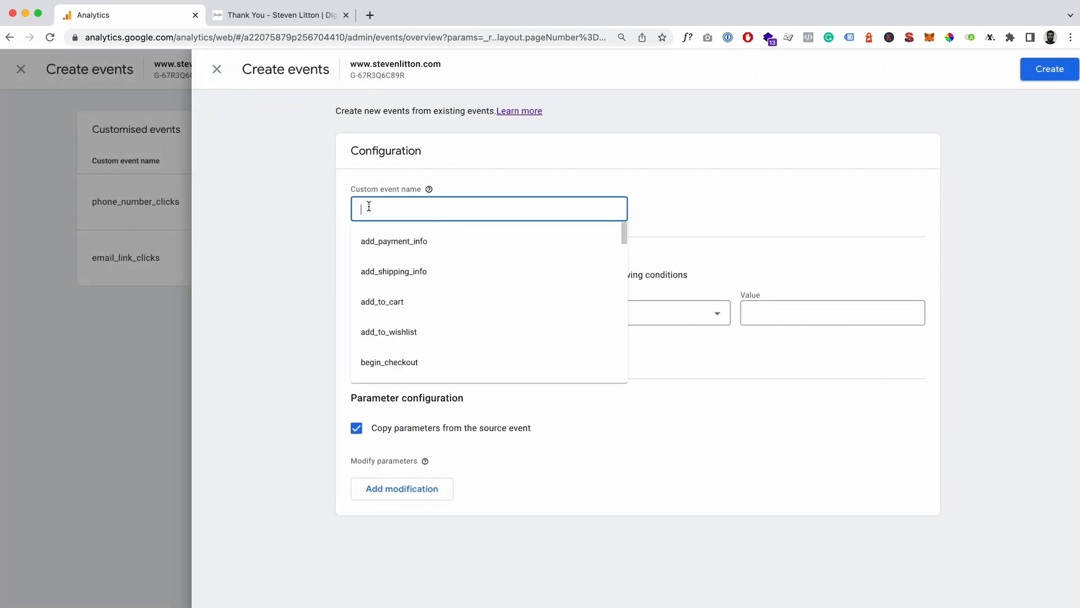
type("newsletter_")
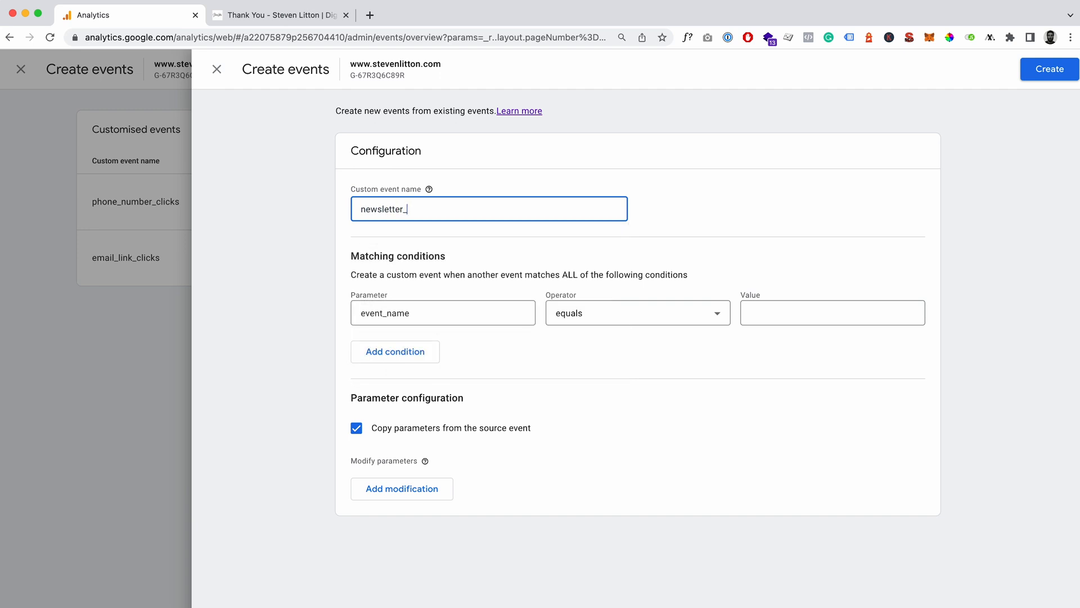
type("sign_up")
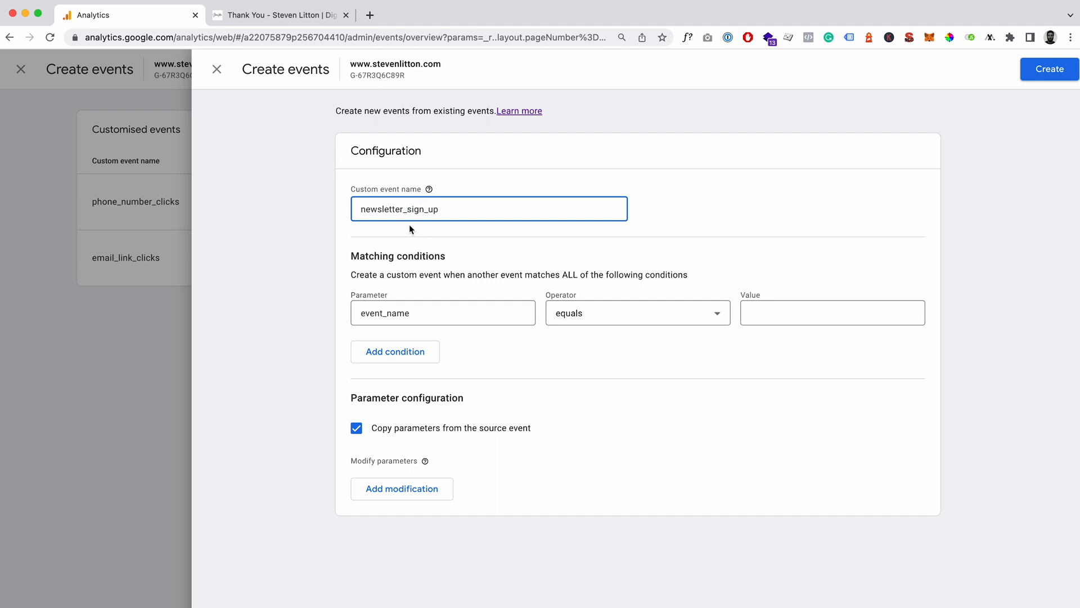
mouse_move(452, 210)
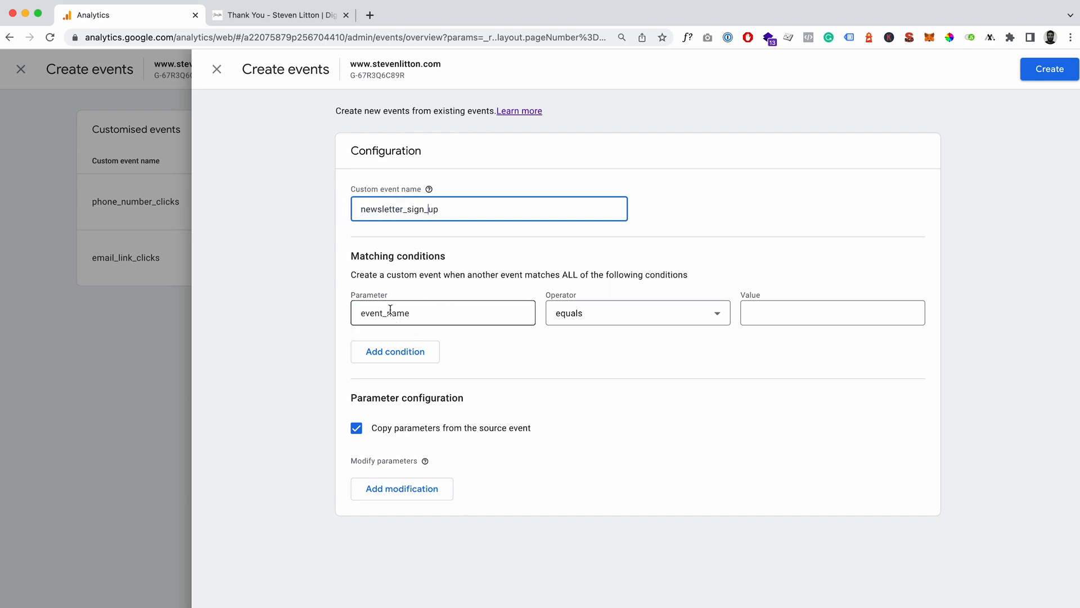
Require event_name equals page_view, add a page_location condition, and grab the thank-you URL.
left_click(831, 312)
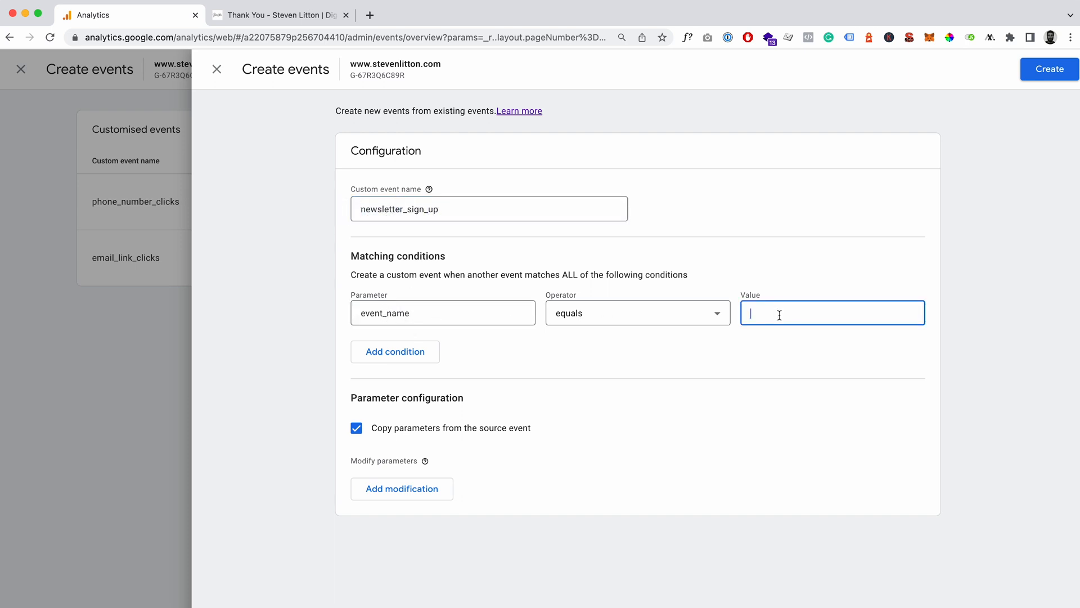
type("page_view")
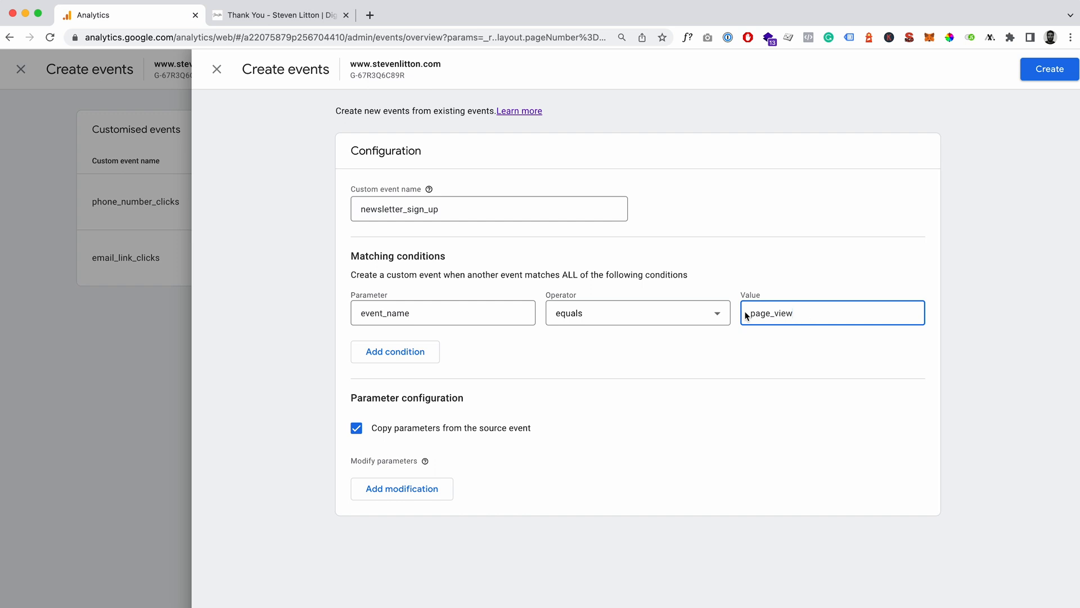
left_click(395, 351)
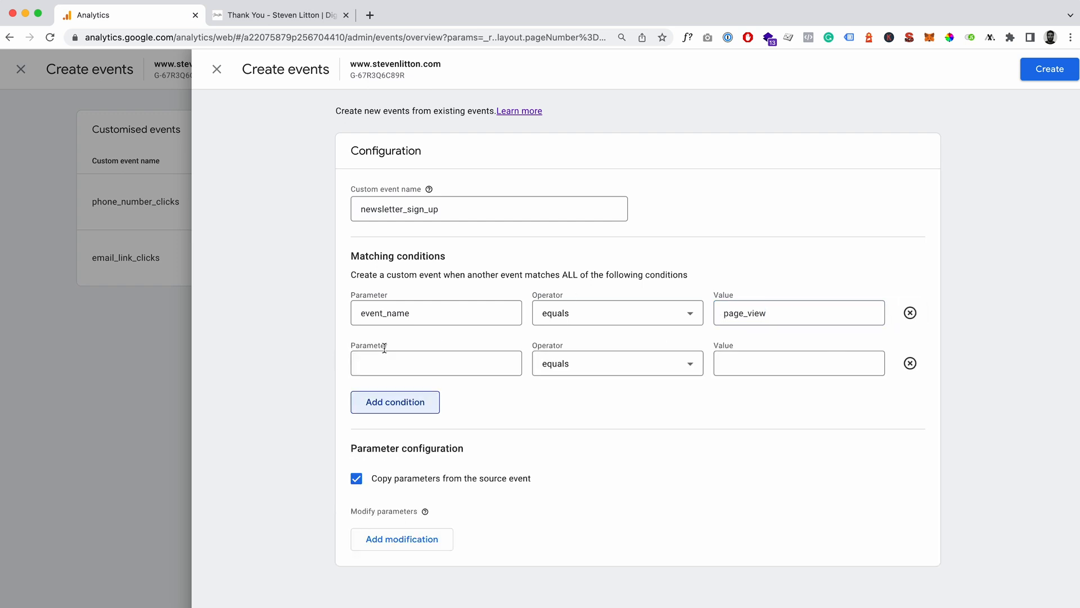
left_click(435, 363)
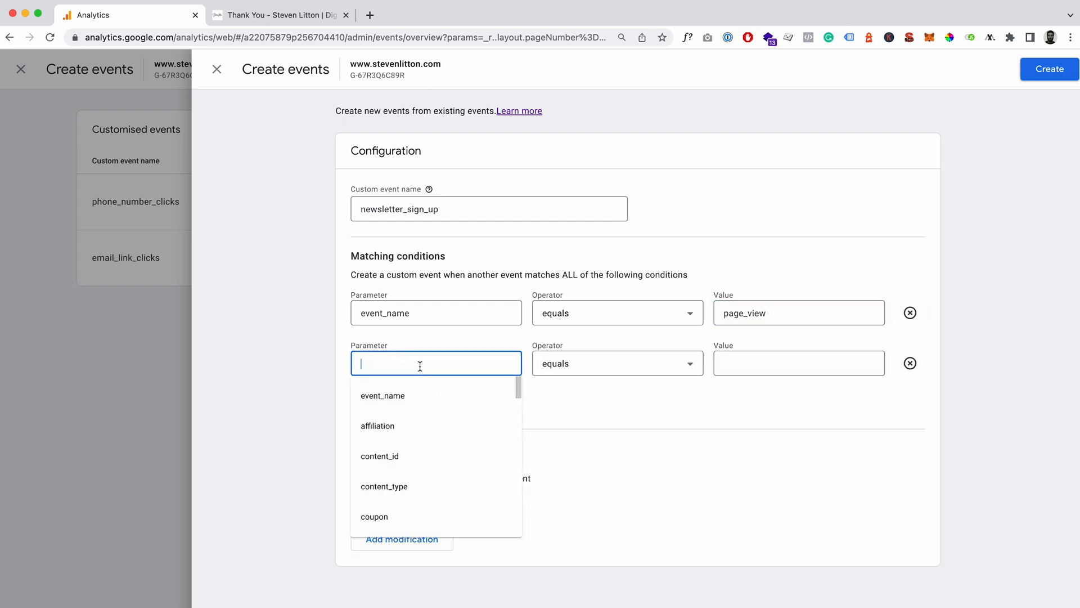
type("page")
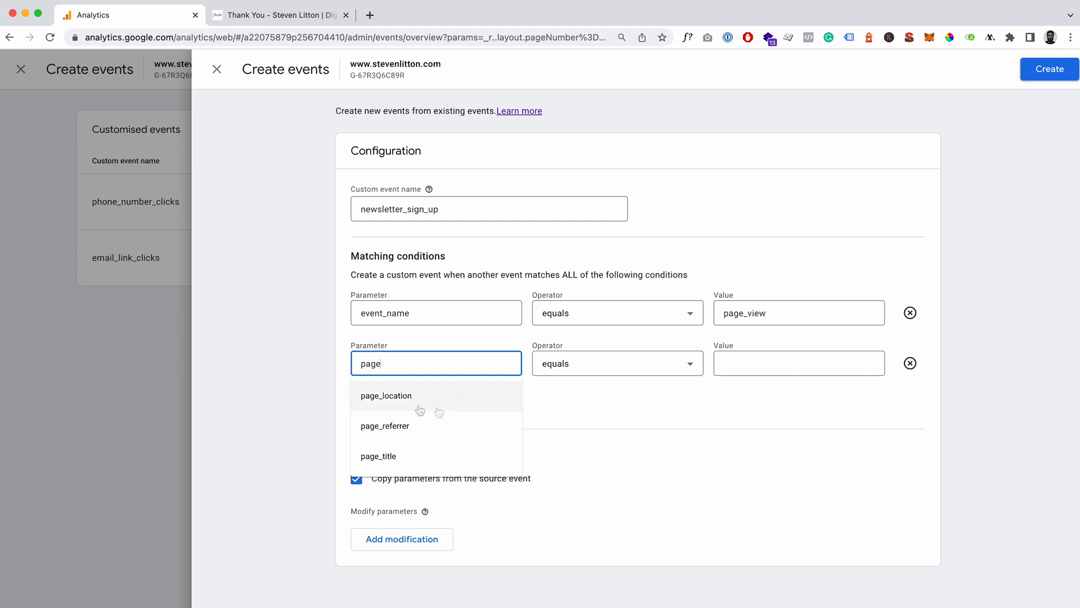
left_click(386, 395)
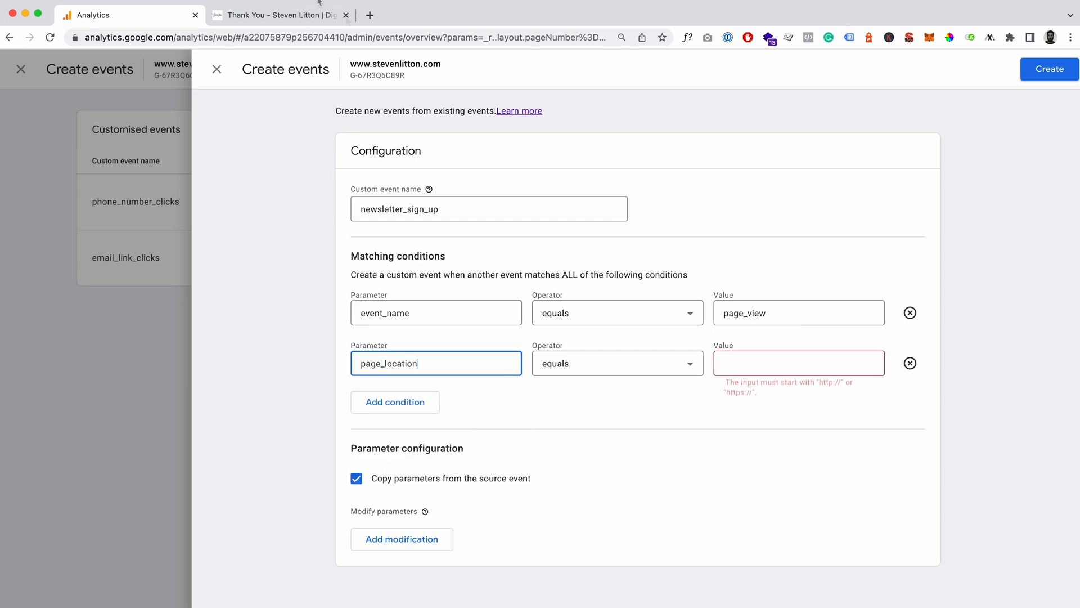
left_click(279, 15)
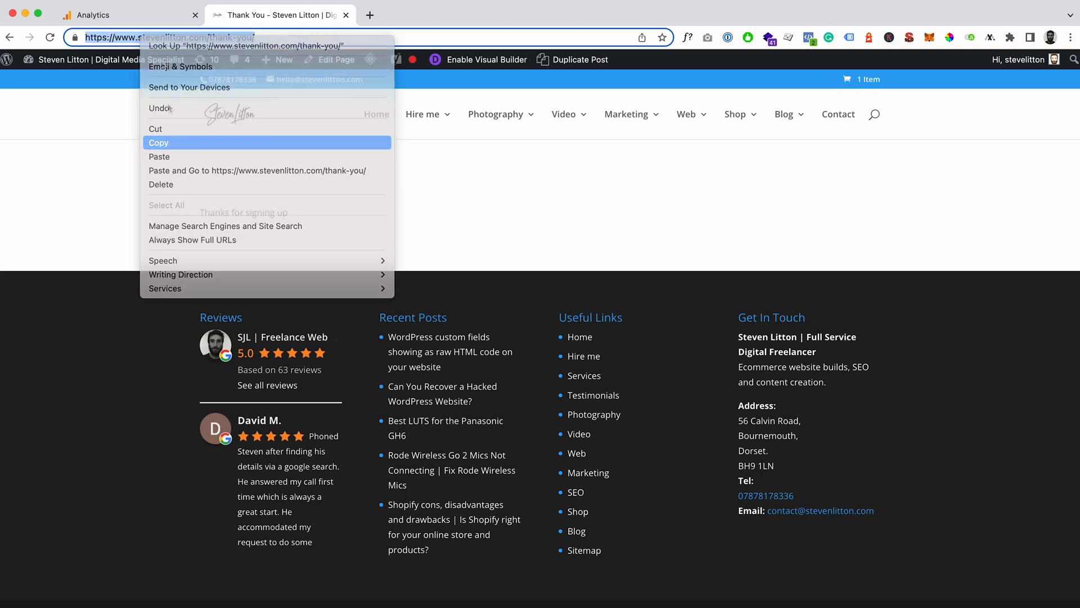
left_click(127, 15)
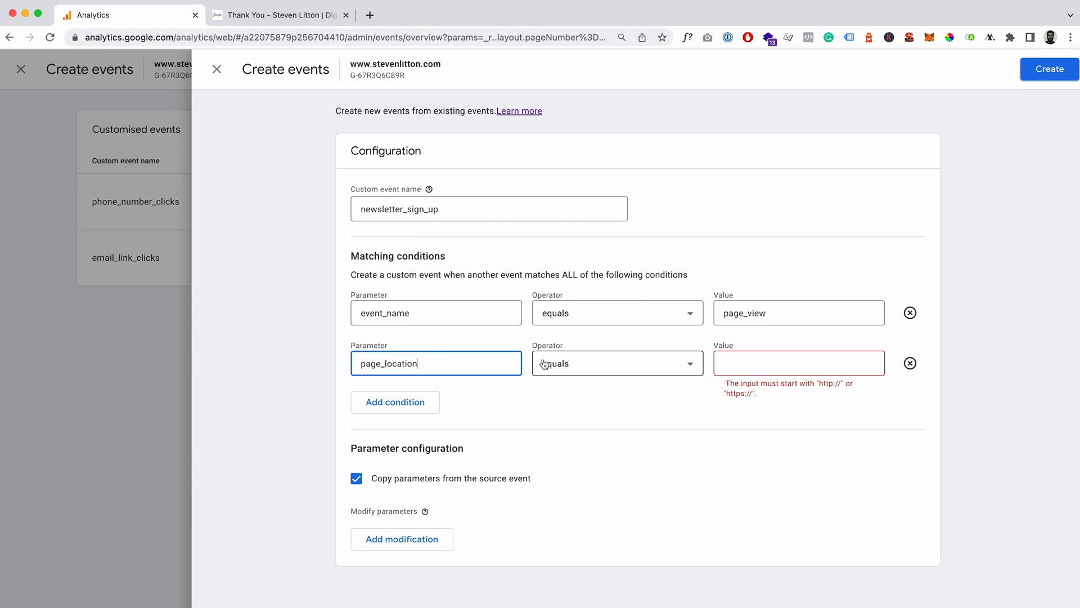
Browse the page_location condition's operator list, keeping equals selected.
left_click(614, 363)
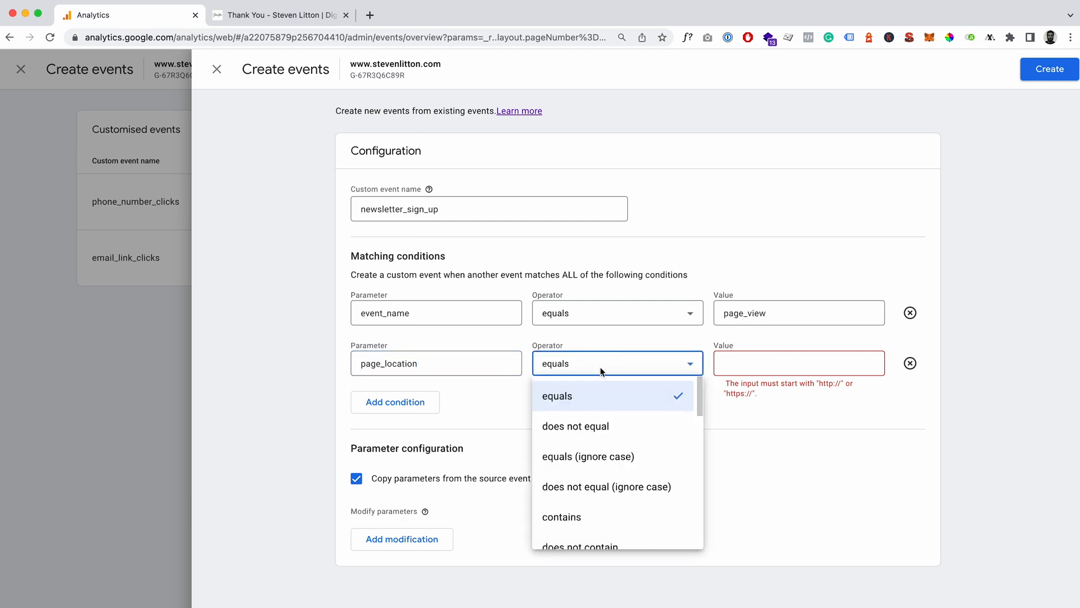
scroll("down", 3)
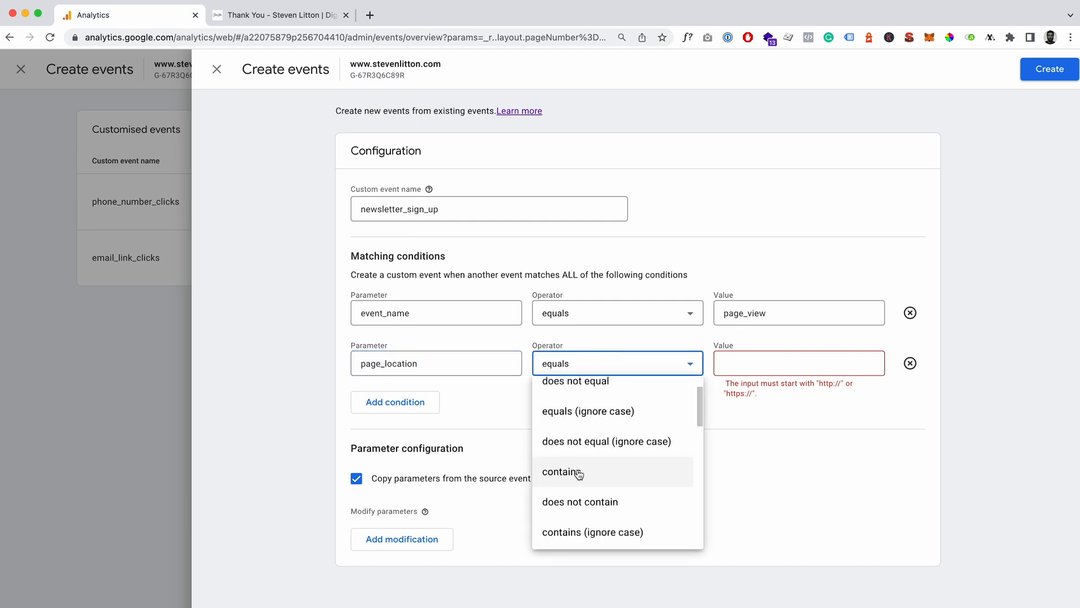
scroll("down", 3)
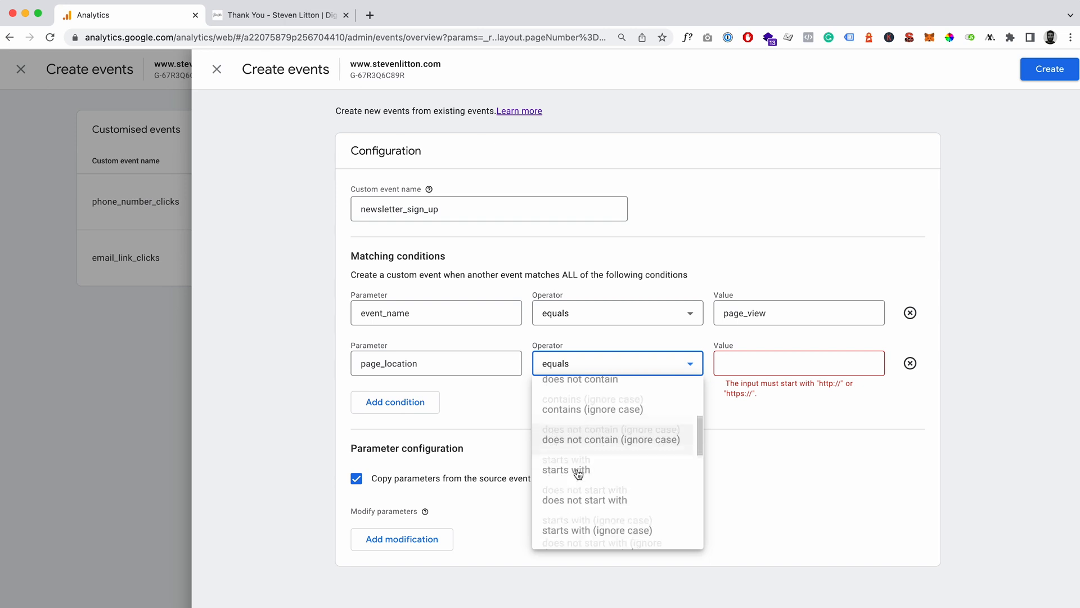
scroll("up", 3)
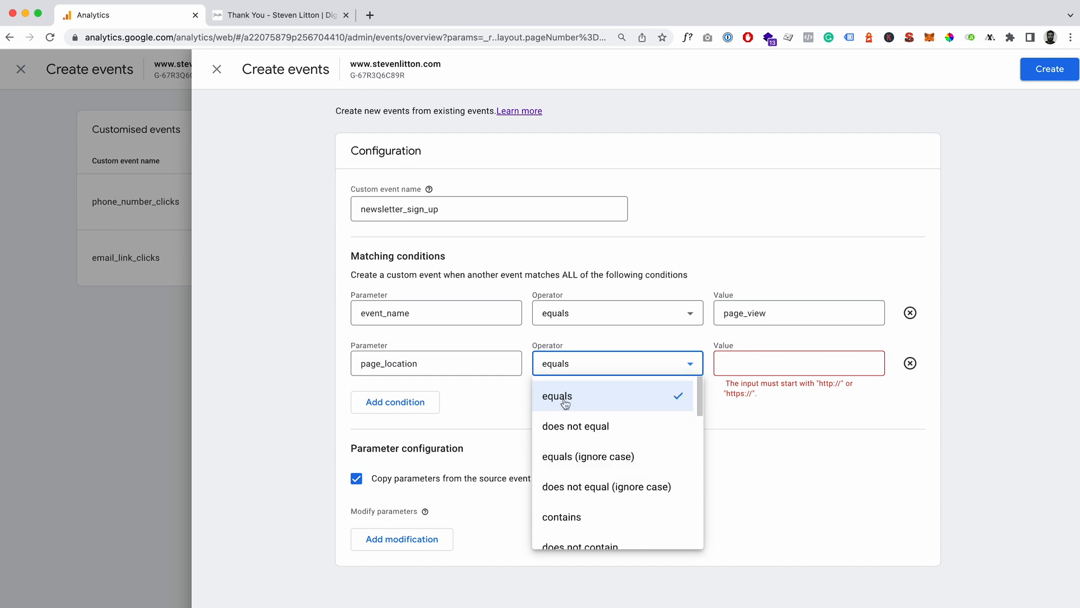
left_click(798, 363)
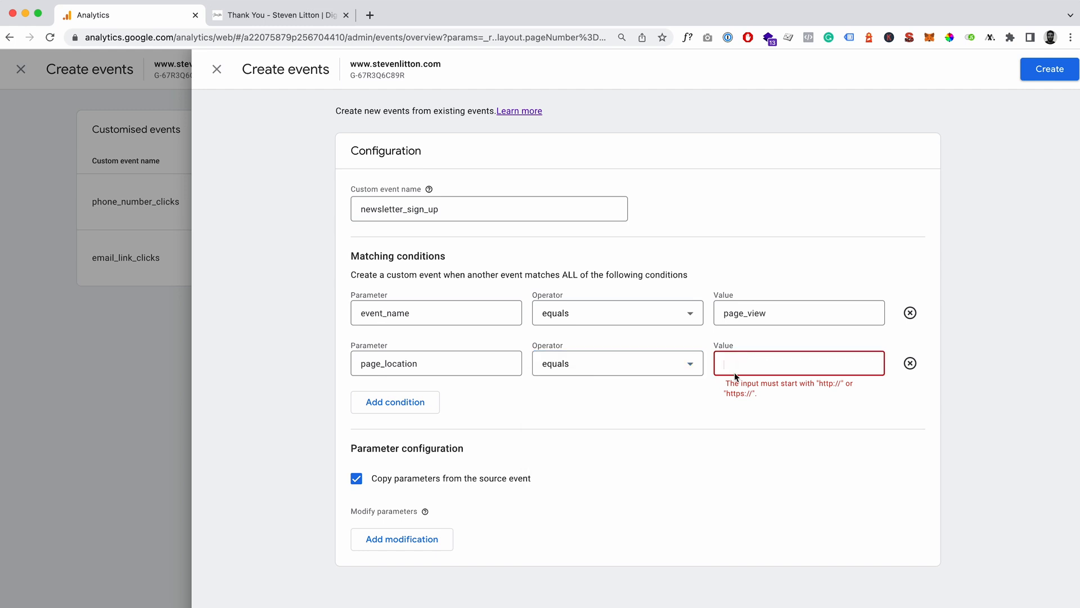
Paste the thank-you page URL as the page_location value and create newsletter_sign_up.
left_click_drag(727, 383, 756, 393)
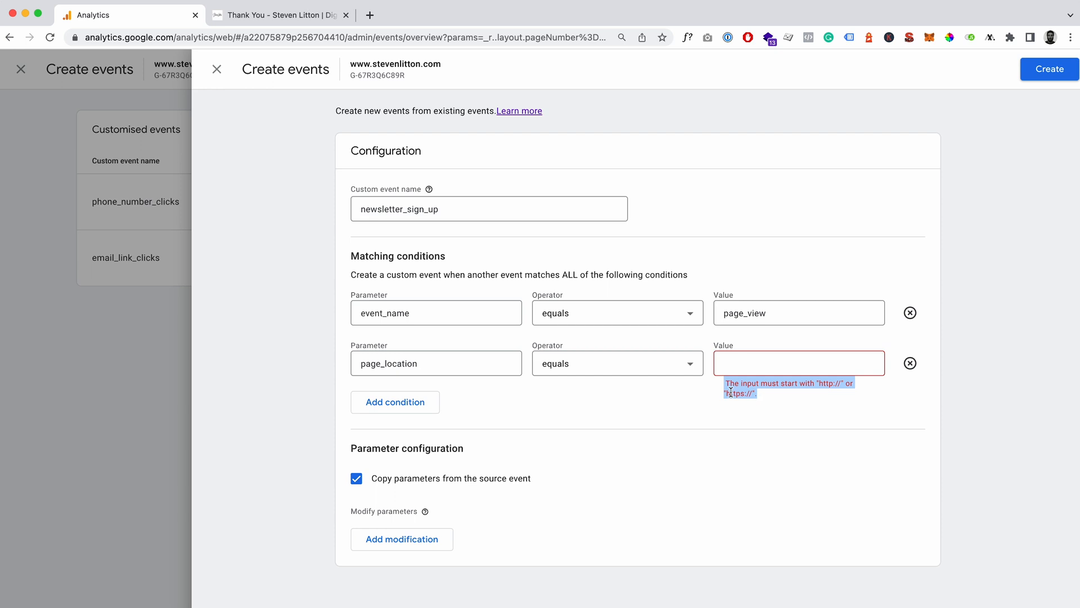
left_click(276, 15)
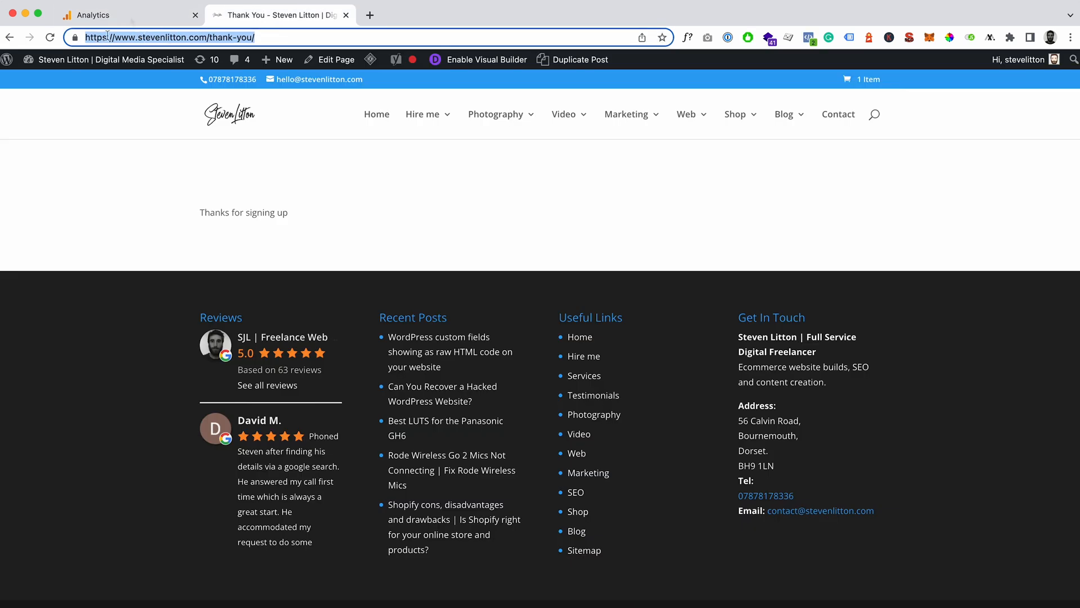
right_click(799, 363)
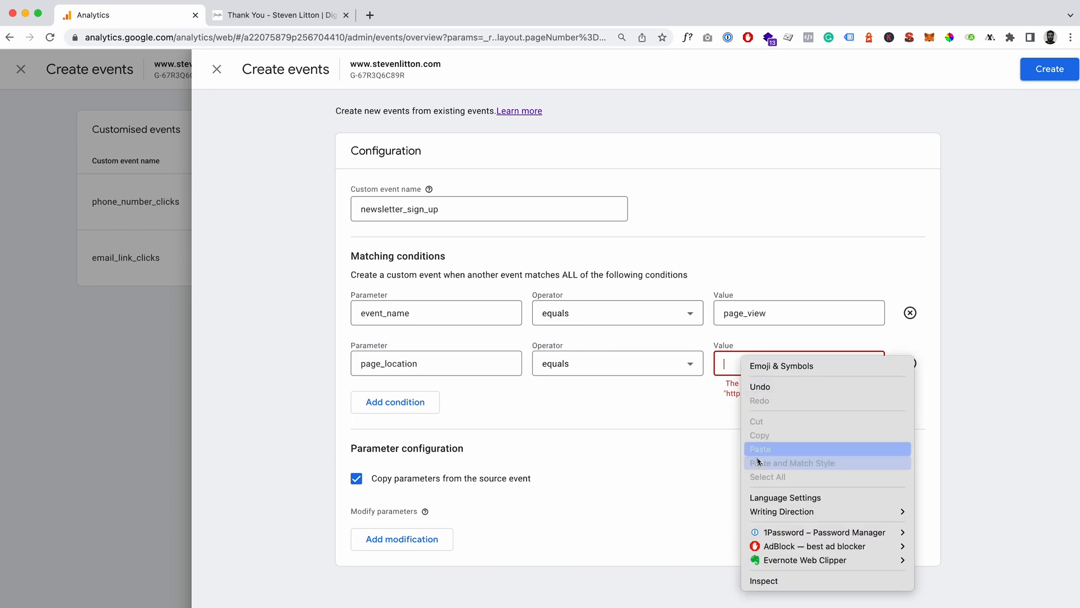
left_click(761, 448)
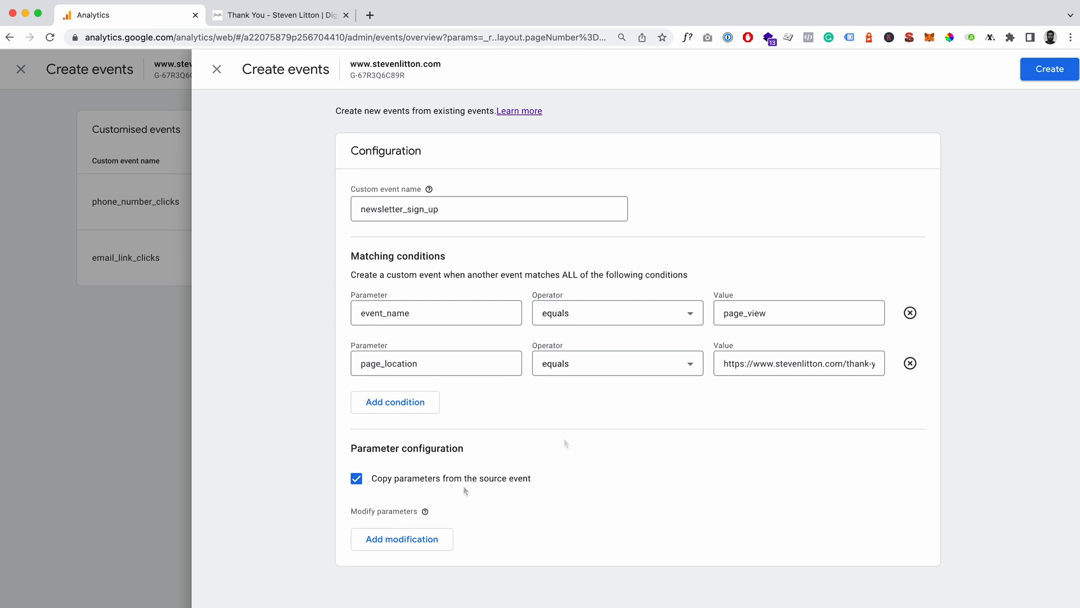
left_click(1047, 69)
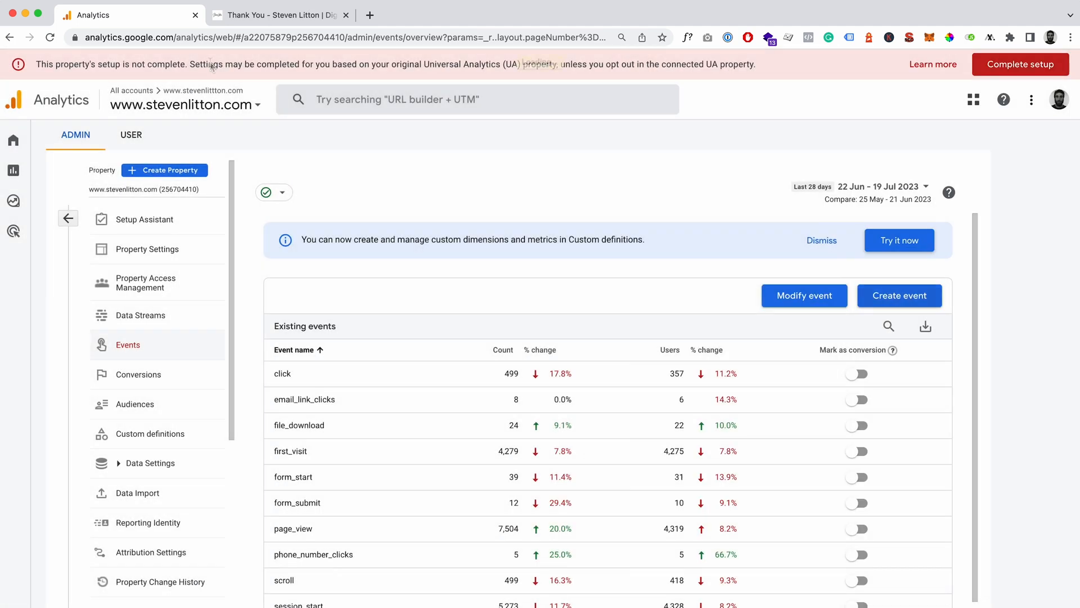
Scroll the Existing events list down to session_start and view_search_results.
scroll("down", 3)
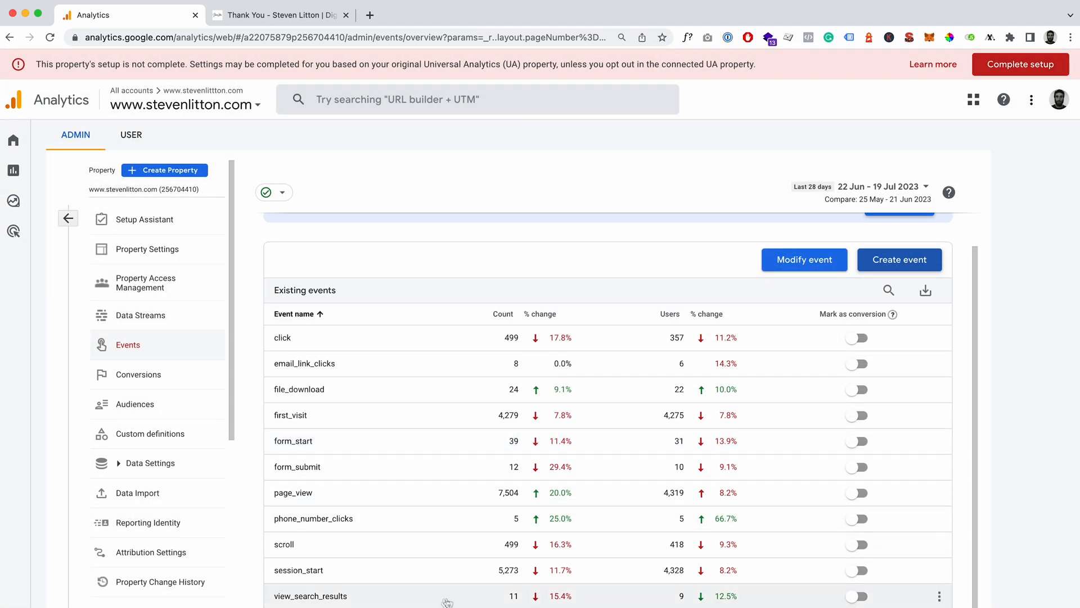
mouse_move(335, 412)
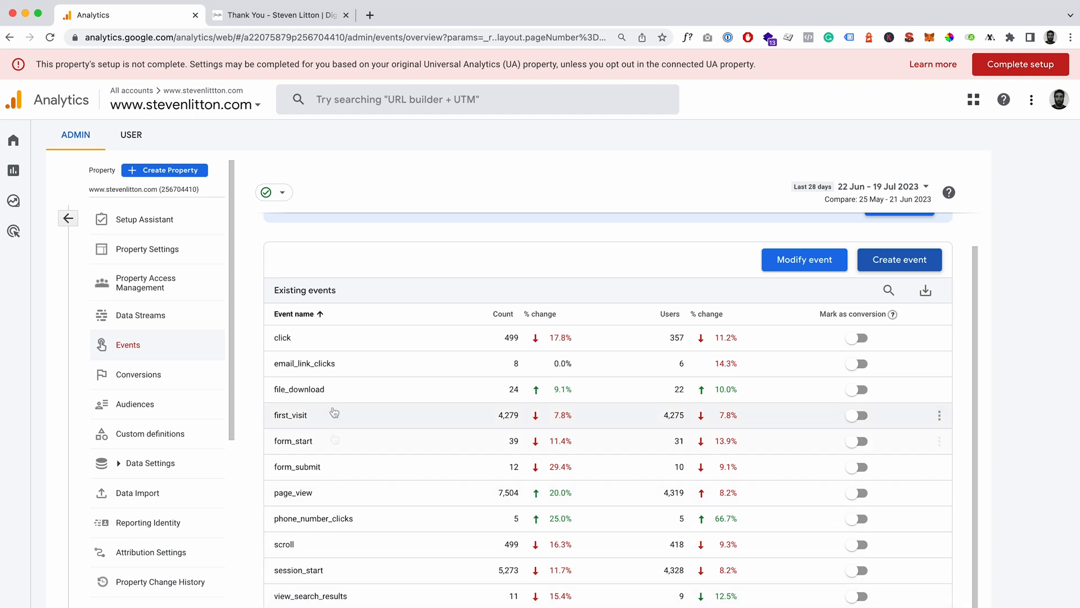
mouse_move(329, 400)
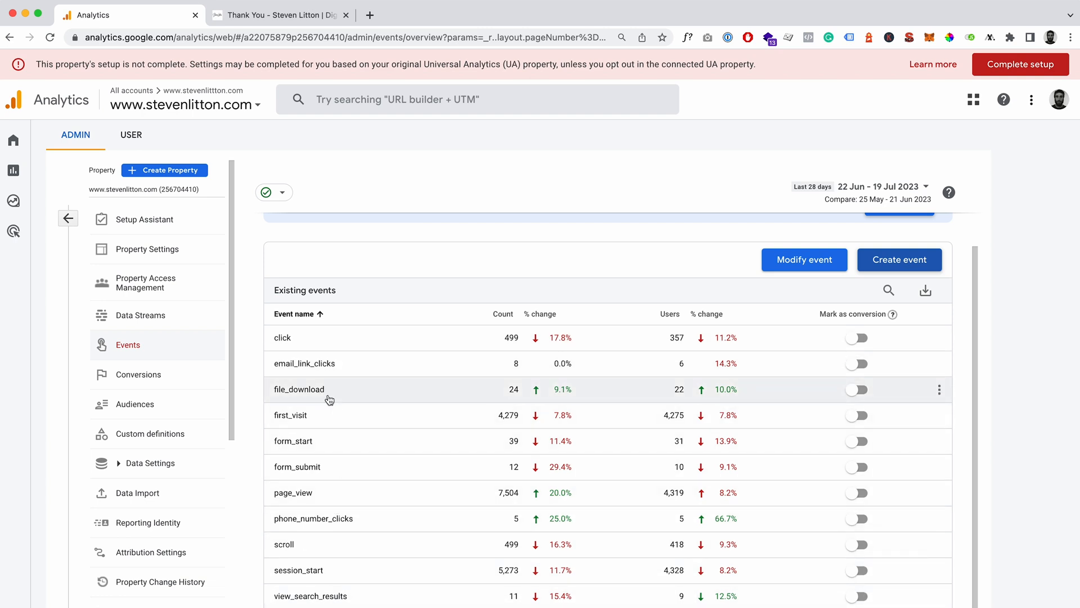
mouse_move(337, 554)
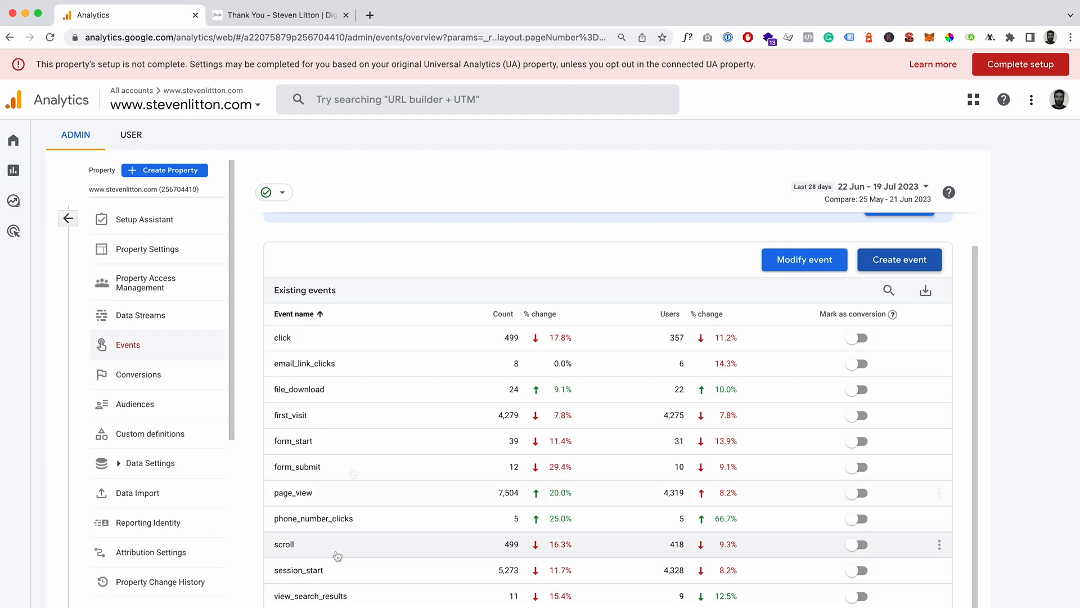
mouse_move(337, 320)
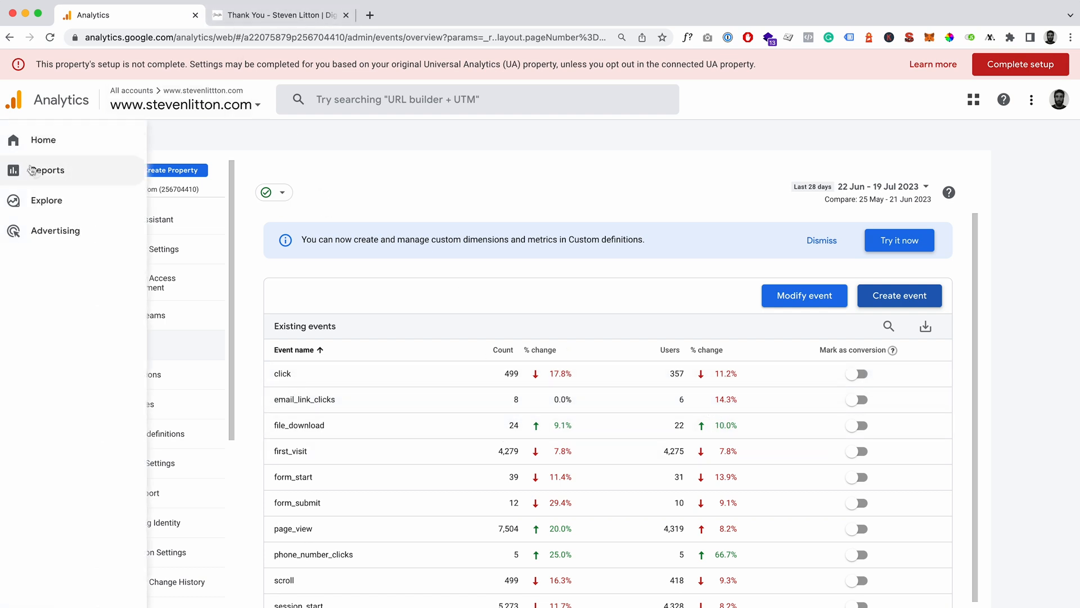
mouse_move(46, 170)
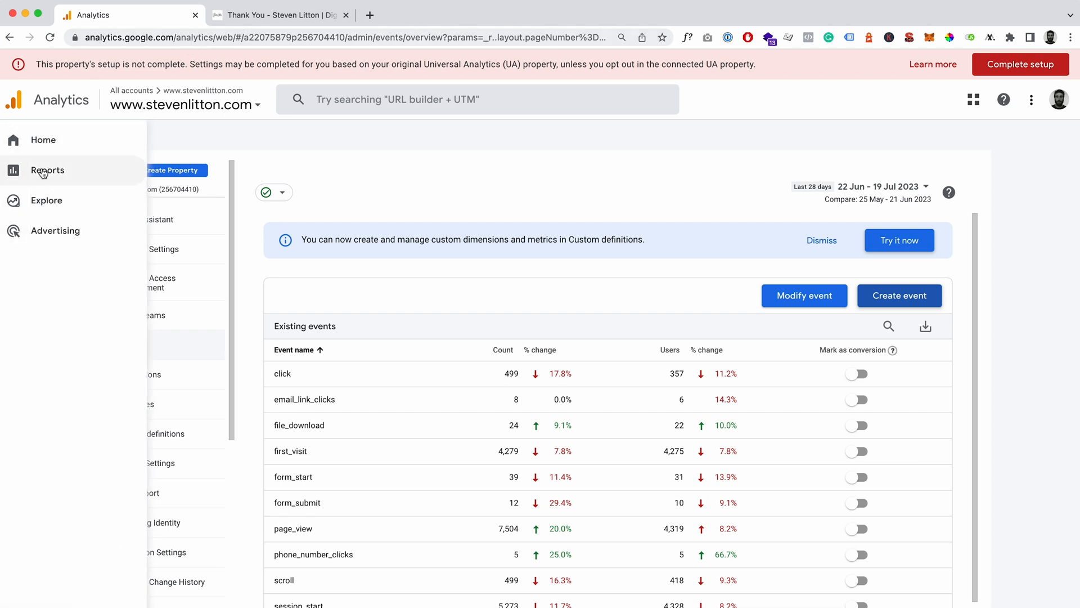
Open Reports, then the Realtime overview showing event counts such as page_view 9.
left_click(47, 170)
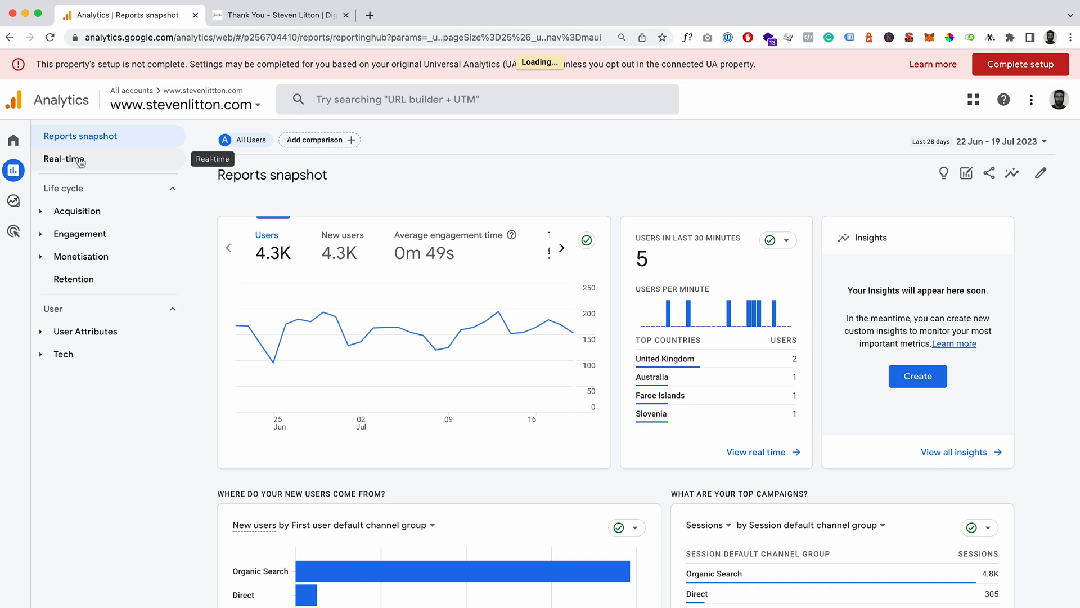
left_click(64, 159)
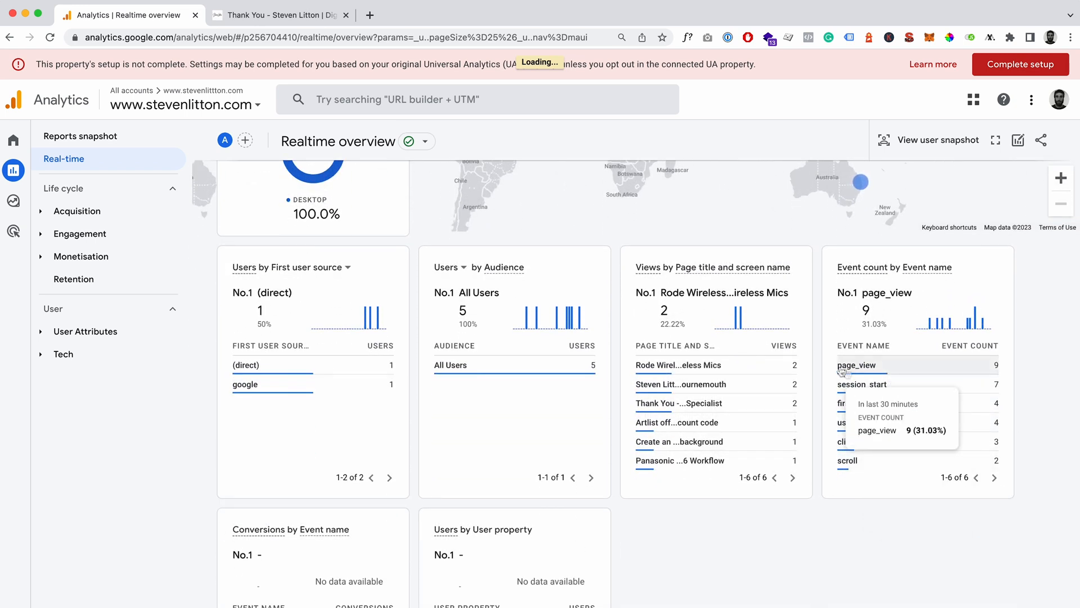
mouse_move(856, 474)
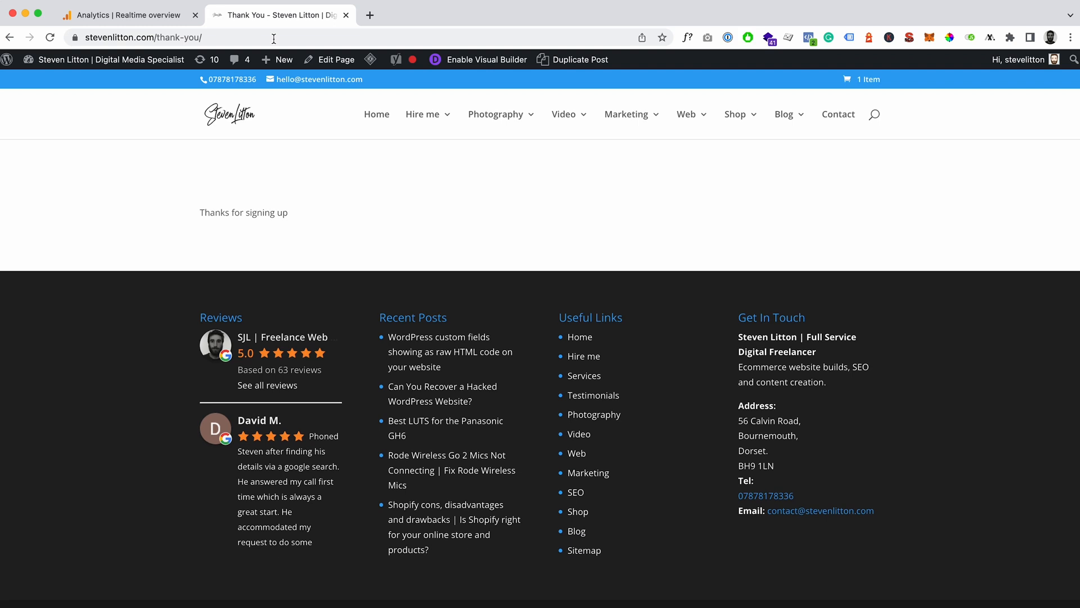
Reload the thank-you page and recheck Realtime until page_view reaches 12 and Thank You views 4.
left_click(128, 15)
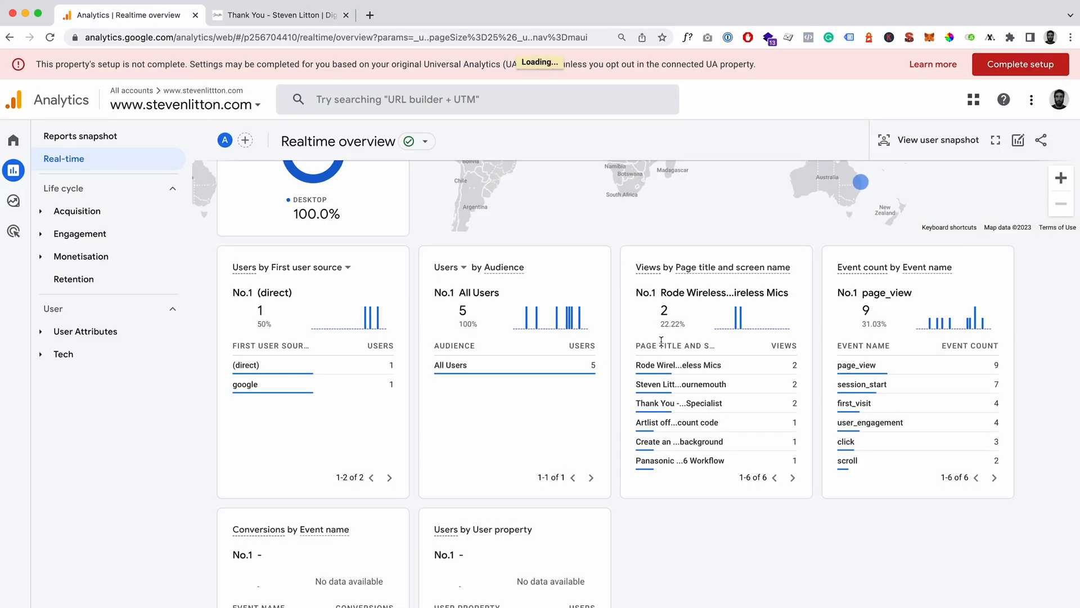
mouse_move(885, 545)
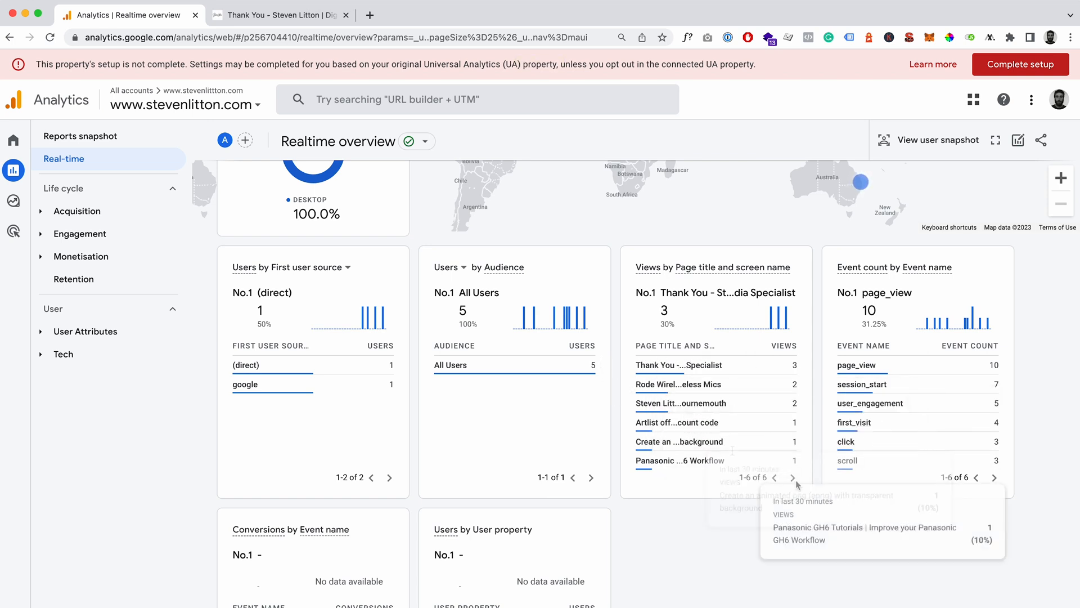
mouse_move(877, 486)
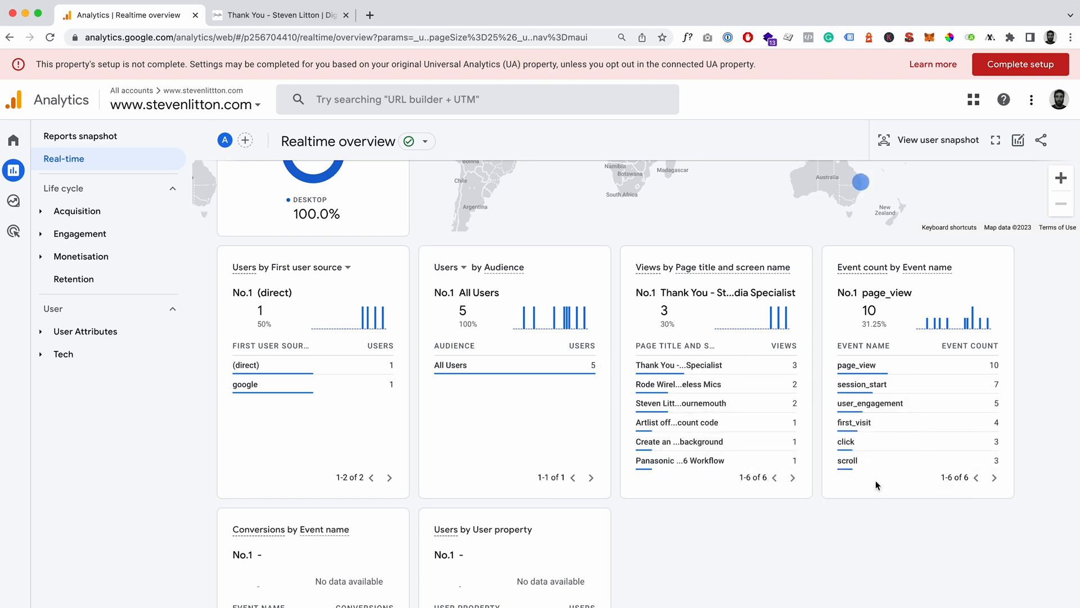
mouse_move(364, 174)
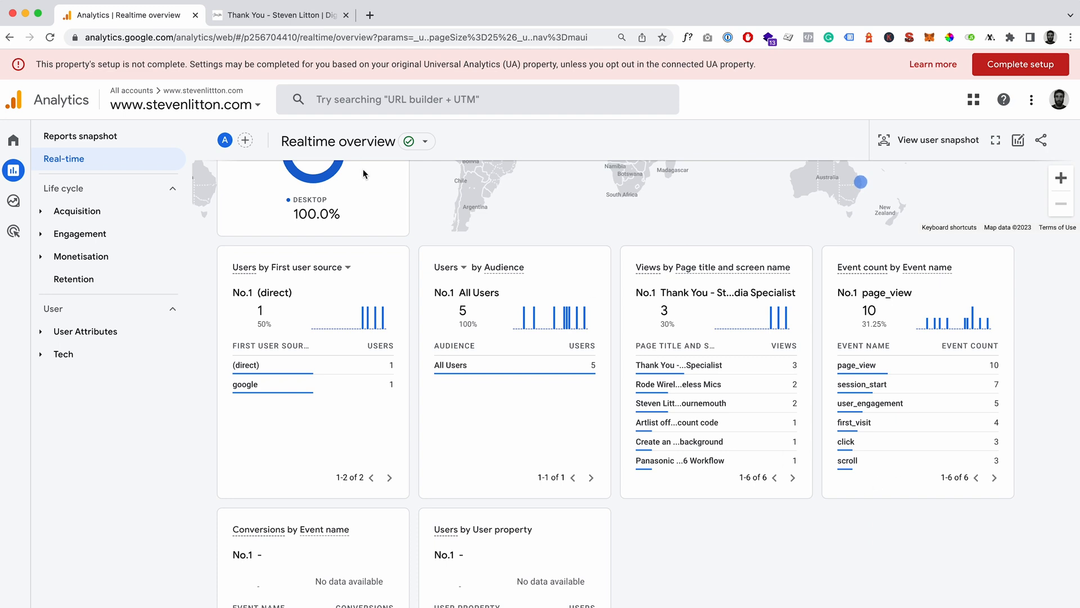
left_click(276, 14)
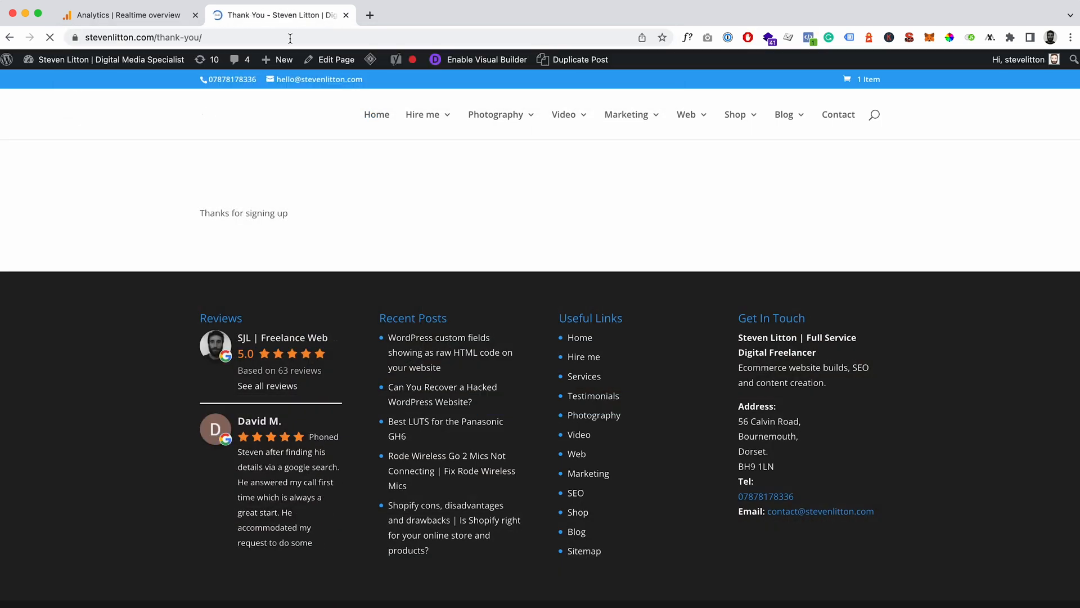
left_click(124, 15)
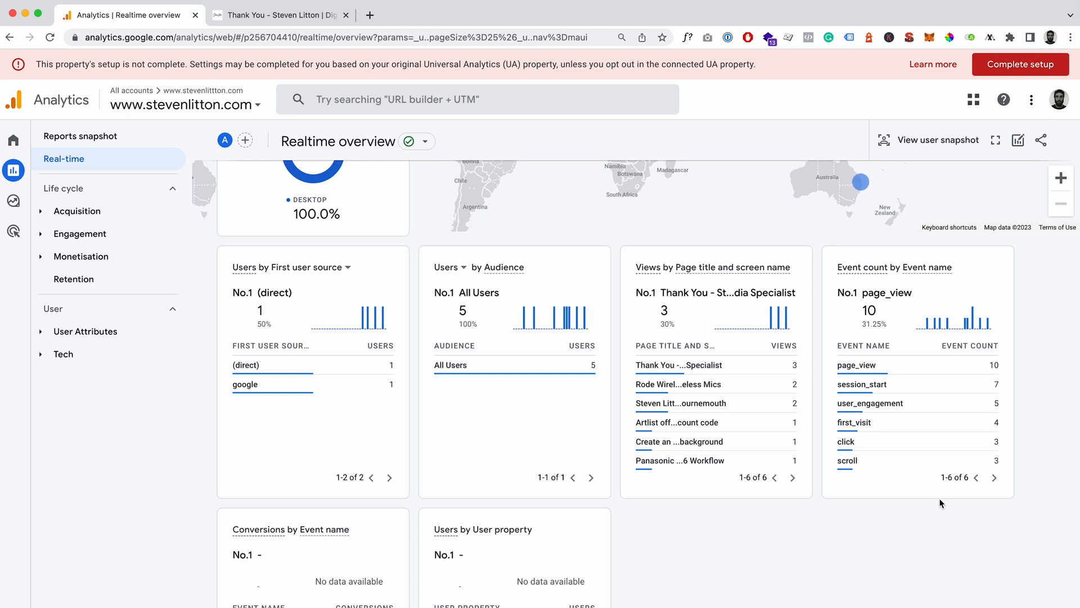
scroll("up", 3)
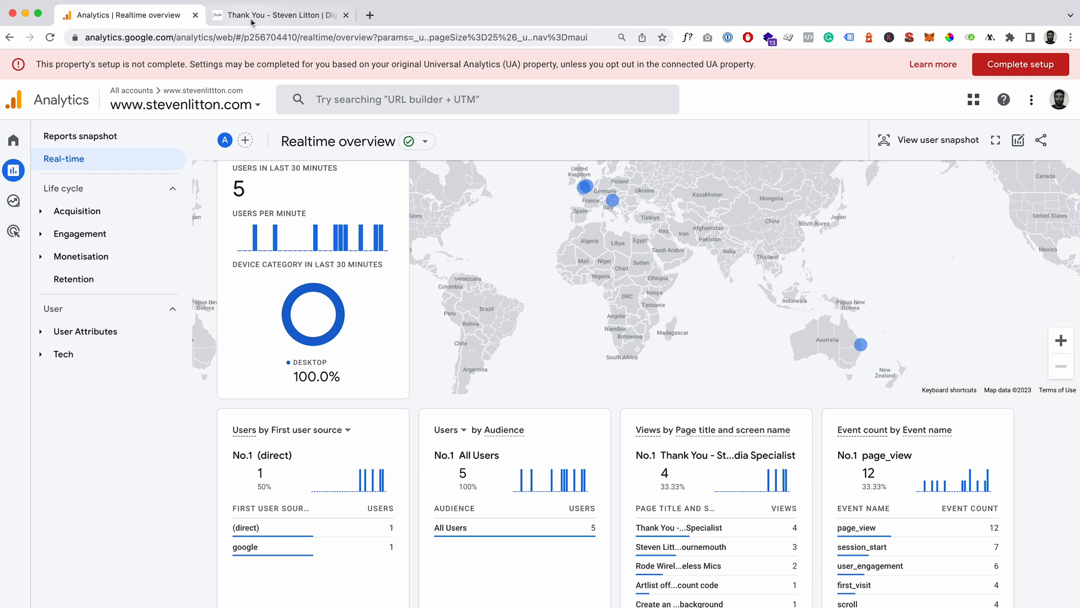
left_click(276, 14)
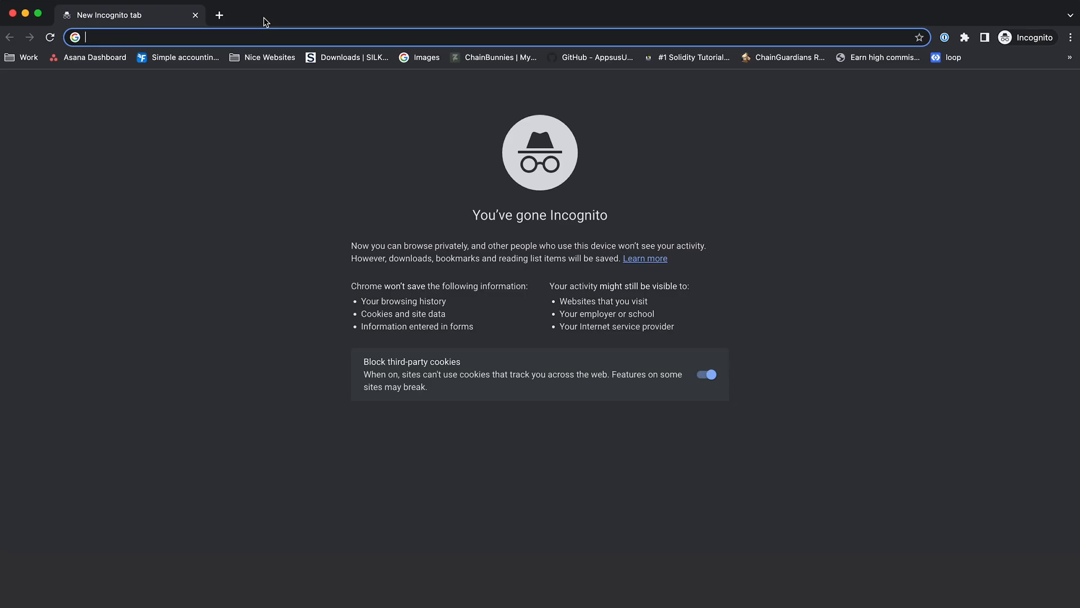
Visit stevenlitton.com/thank-you/ in an Incognito window.
type("stevenlitton.com/thank-you/")
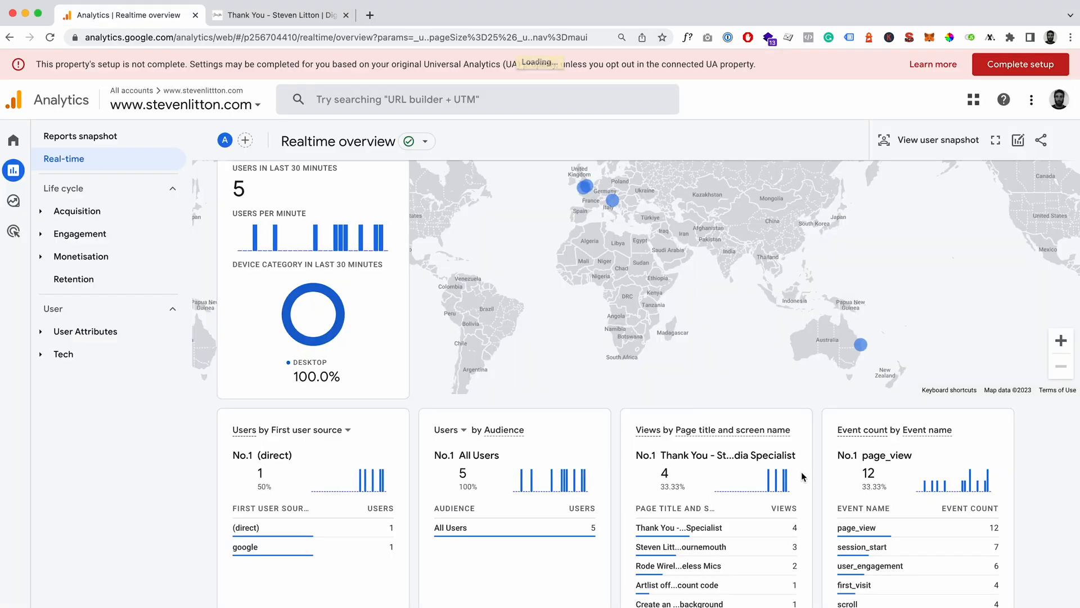
Page through the Event count by Event name card to find newsletter_sign_up with 1 event.
scroll("down", 3)
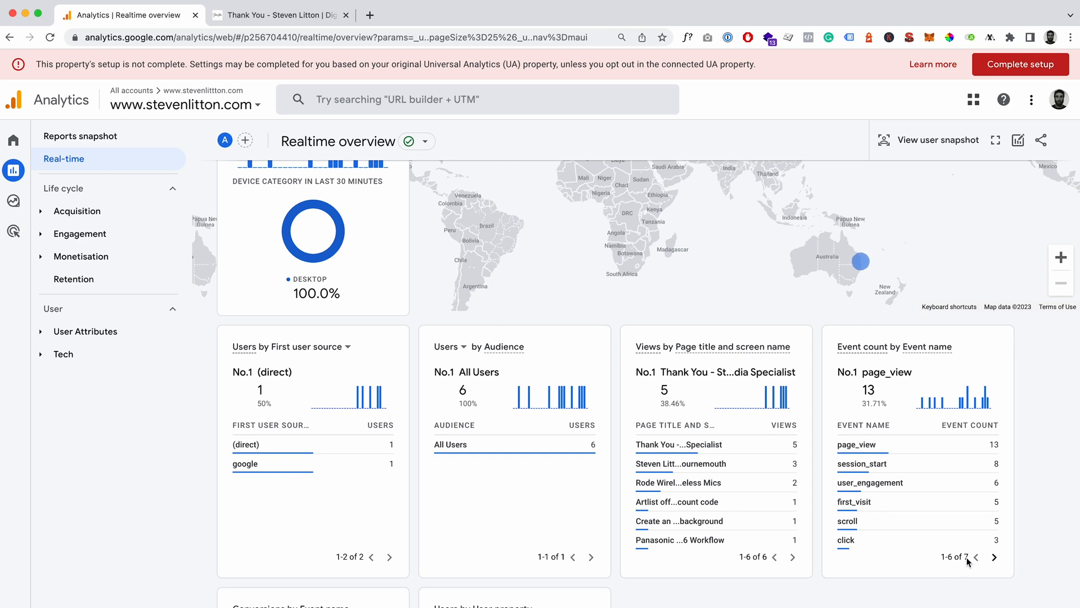
left_click(994, 557)
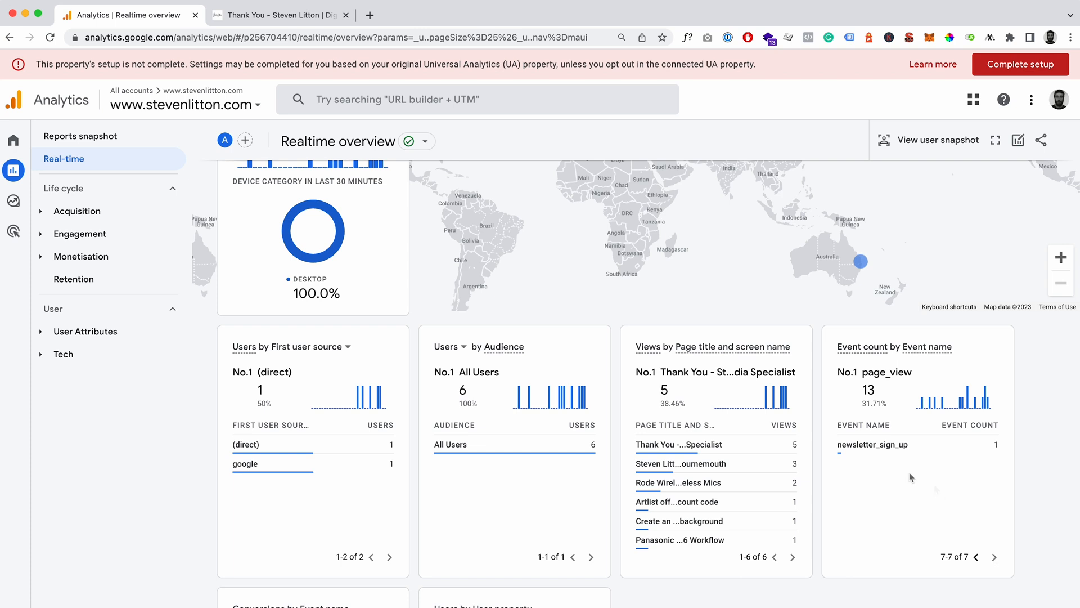
mouse_move(1020, 450)
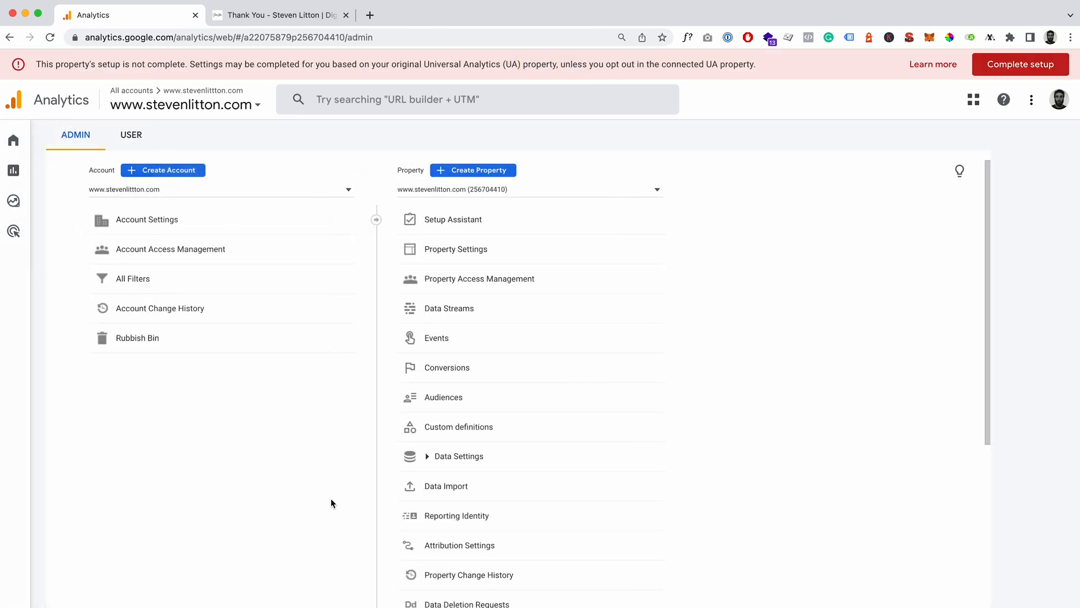
mouse_move(133, 278)
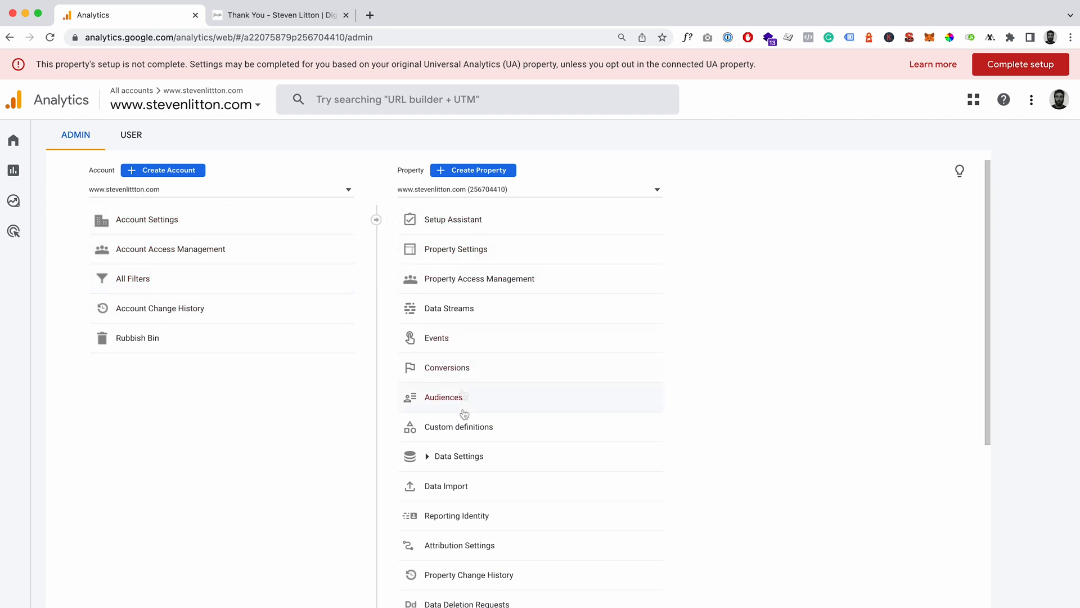
Open the property's Events list from Admin to view existing events like page_view.
left_click(436, 338)
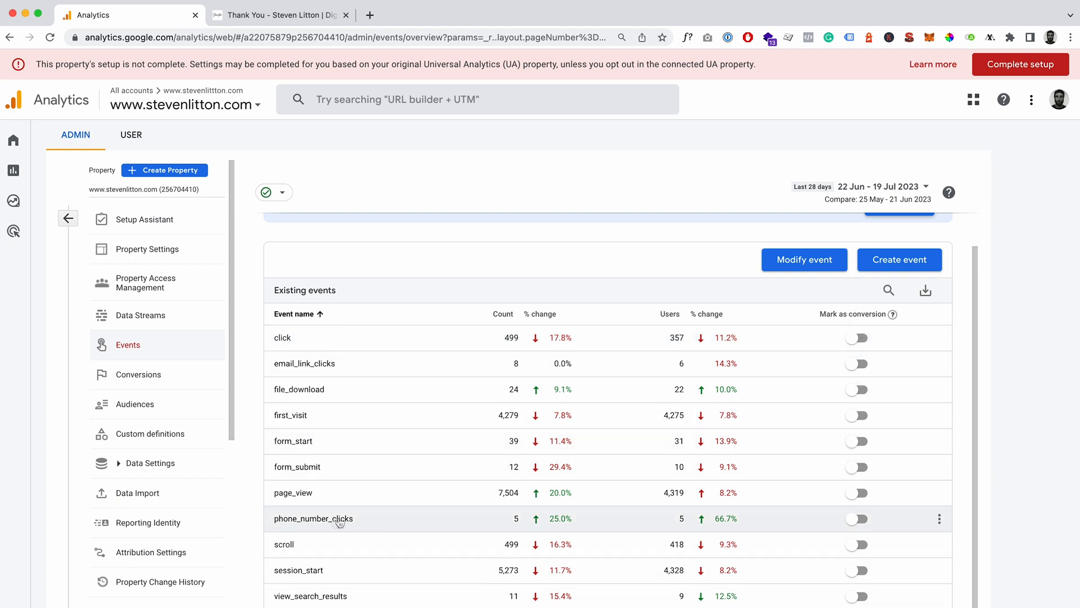
mouse_move(363, 409)
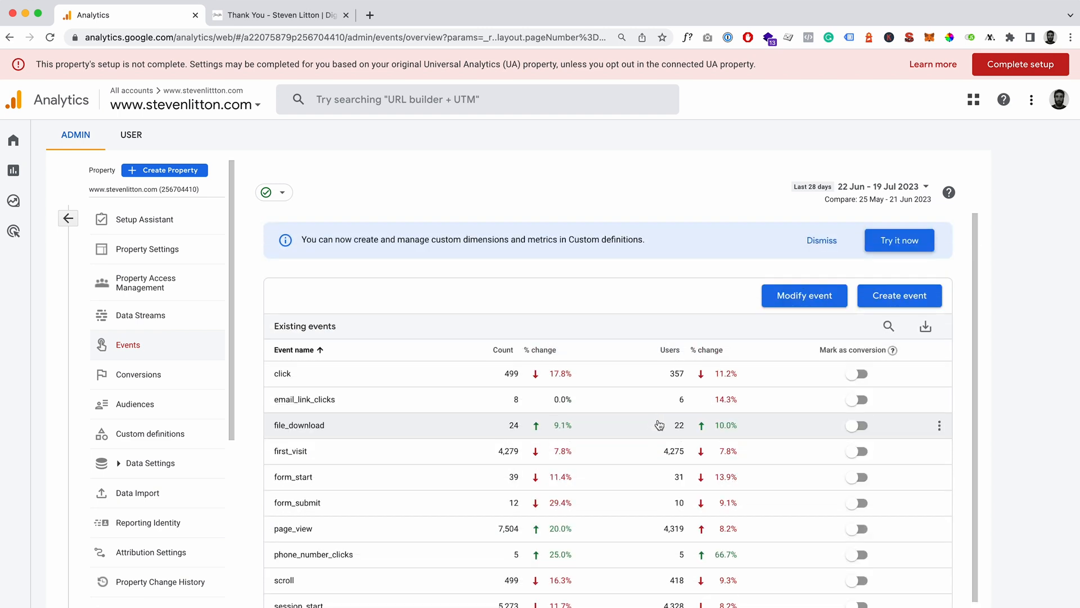
mouse_move(377, 184)
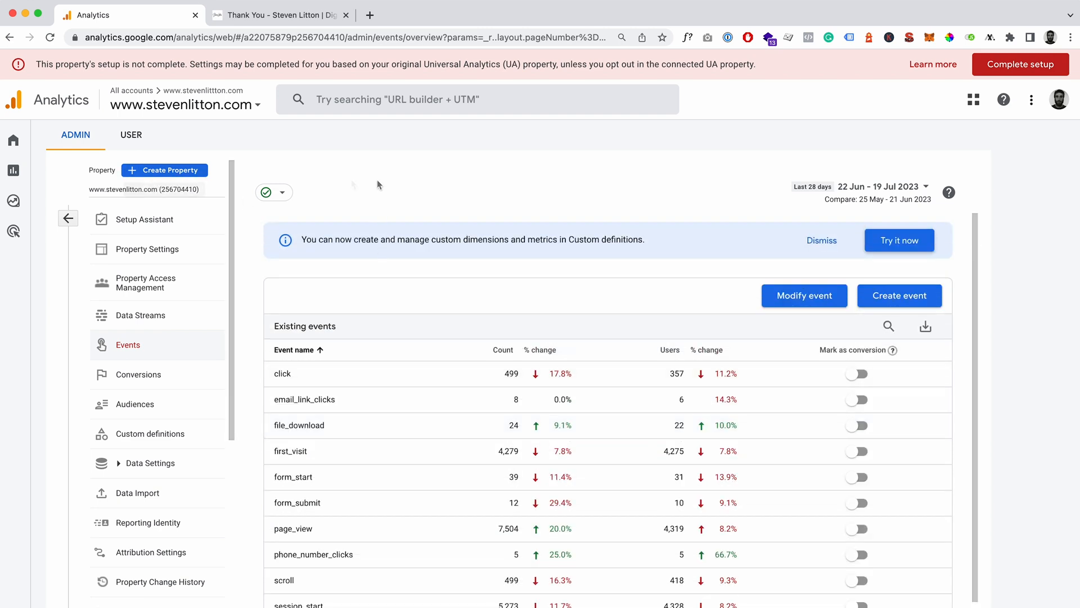